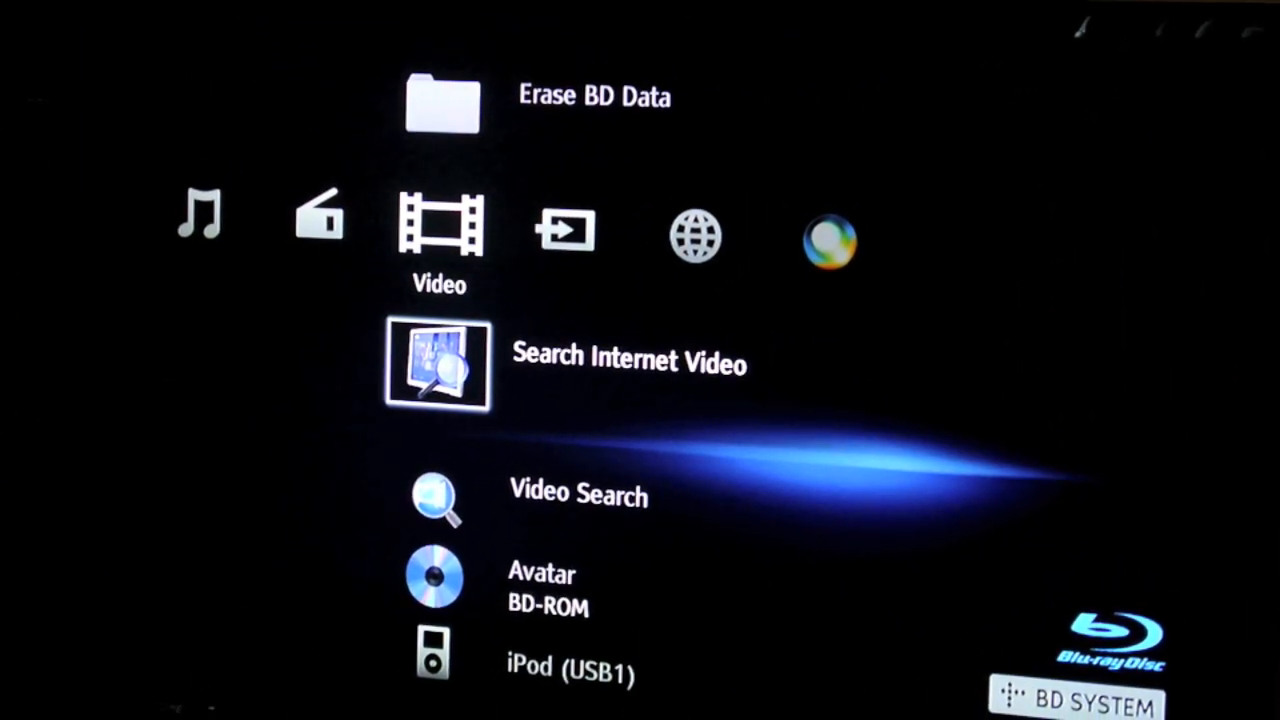
Scroll down through the Sony Entertainment Network service items
scroll("right", 3)
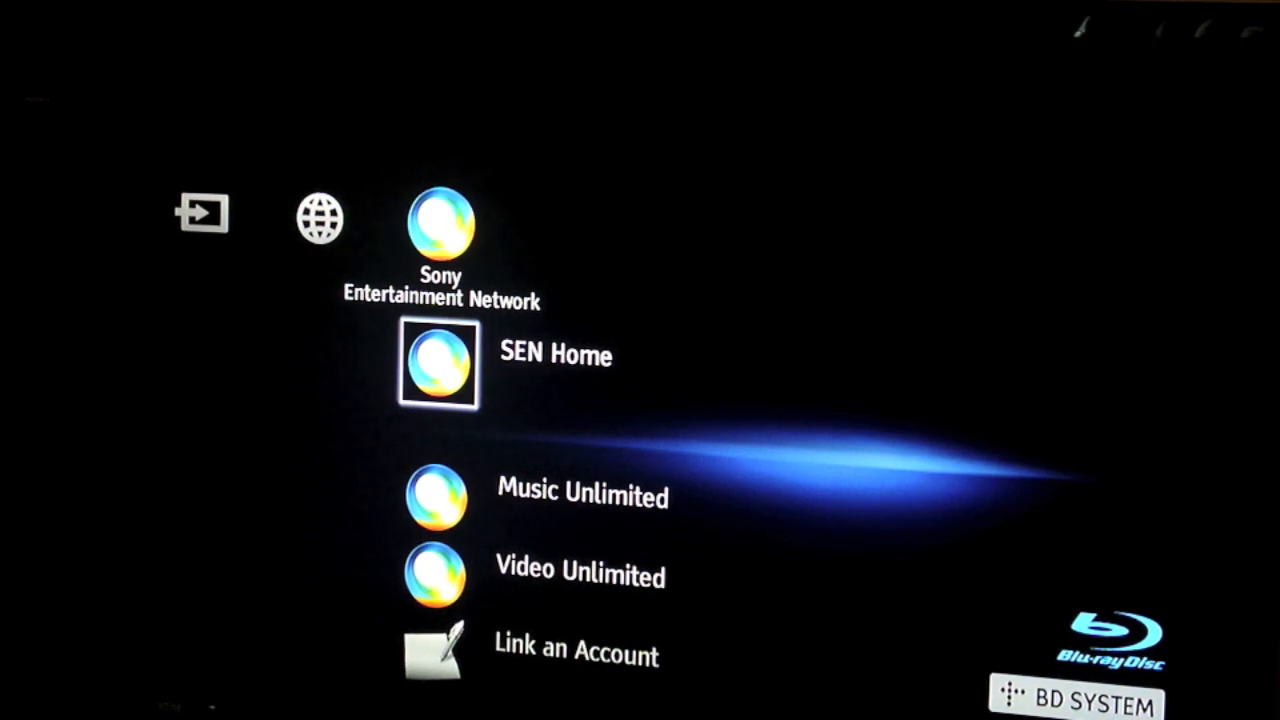
scroll("down", 3)
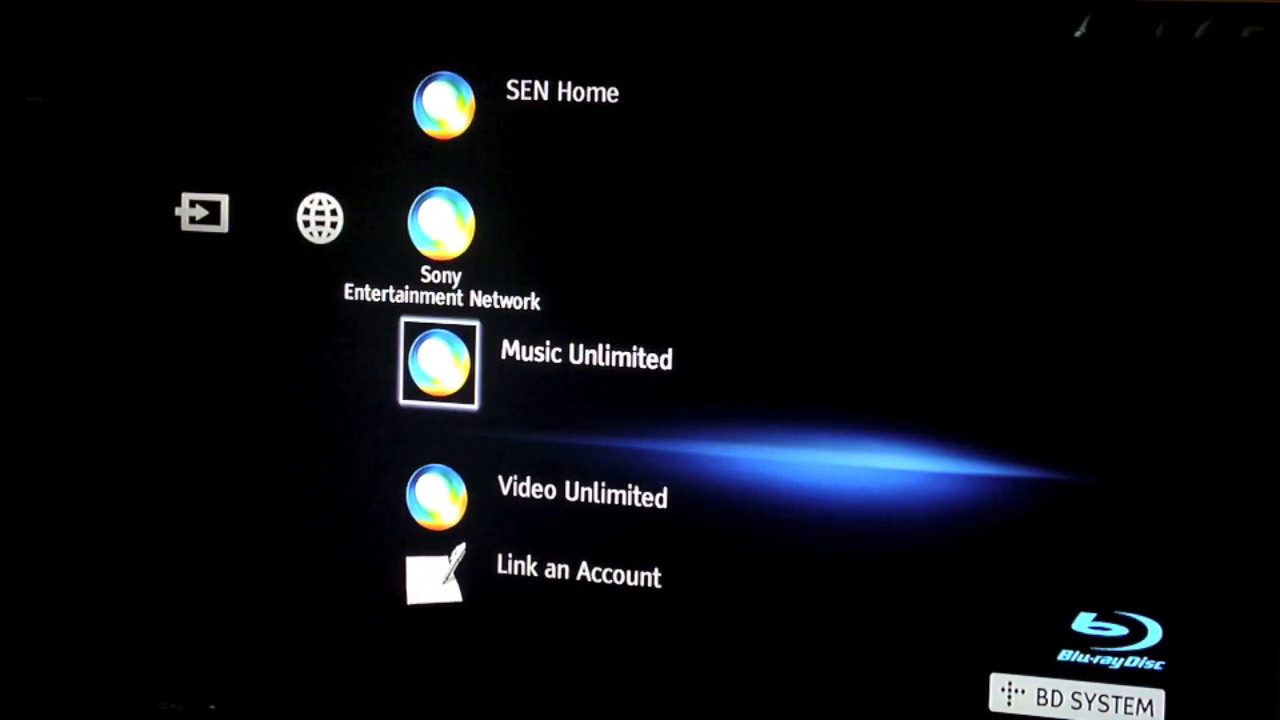
scroll("down", 3)
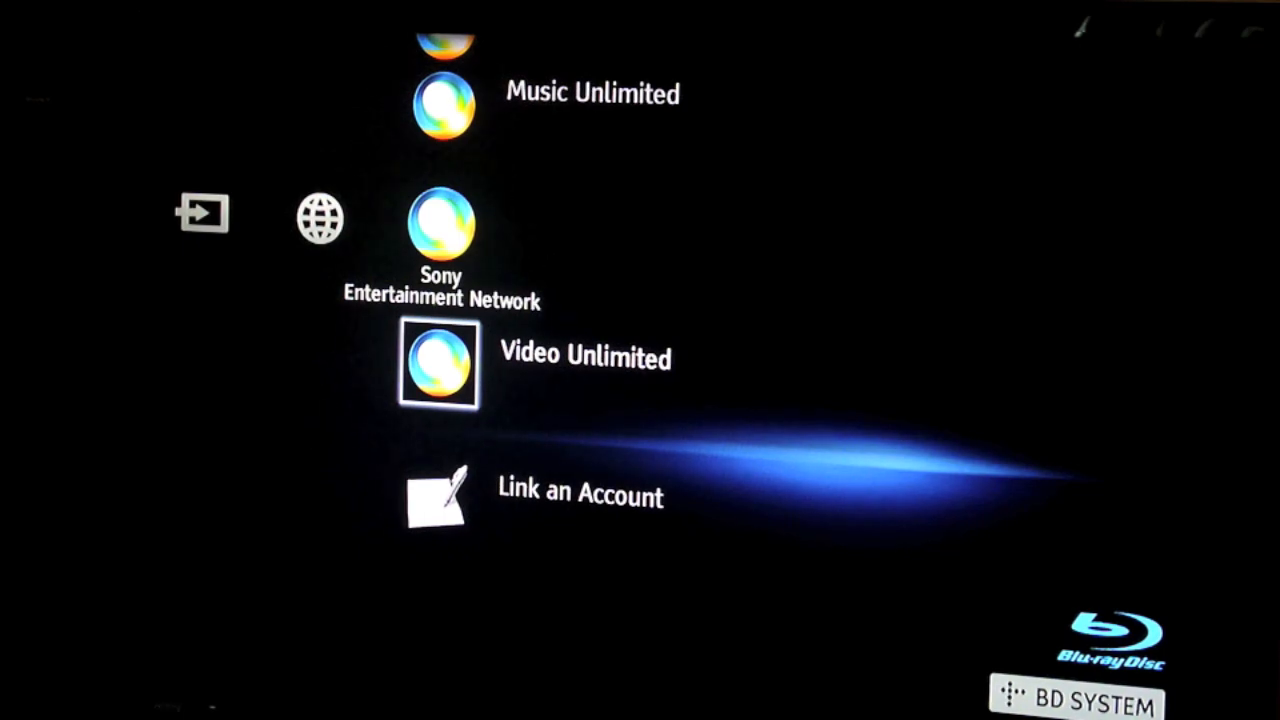
scroll("down", 3)
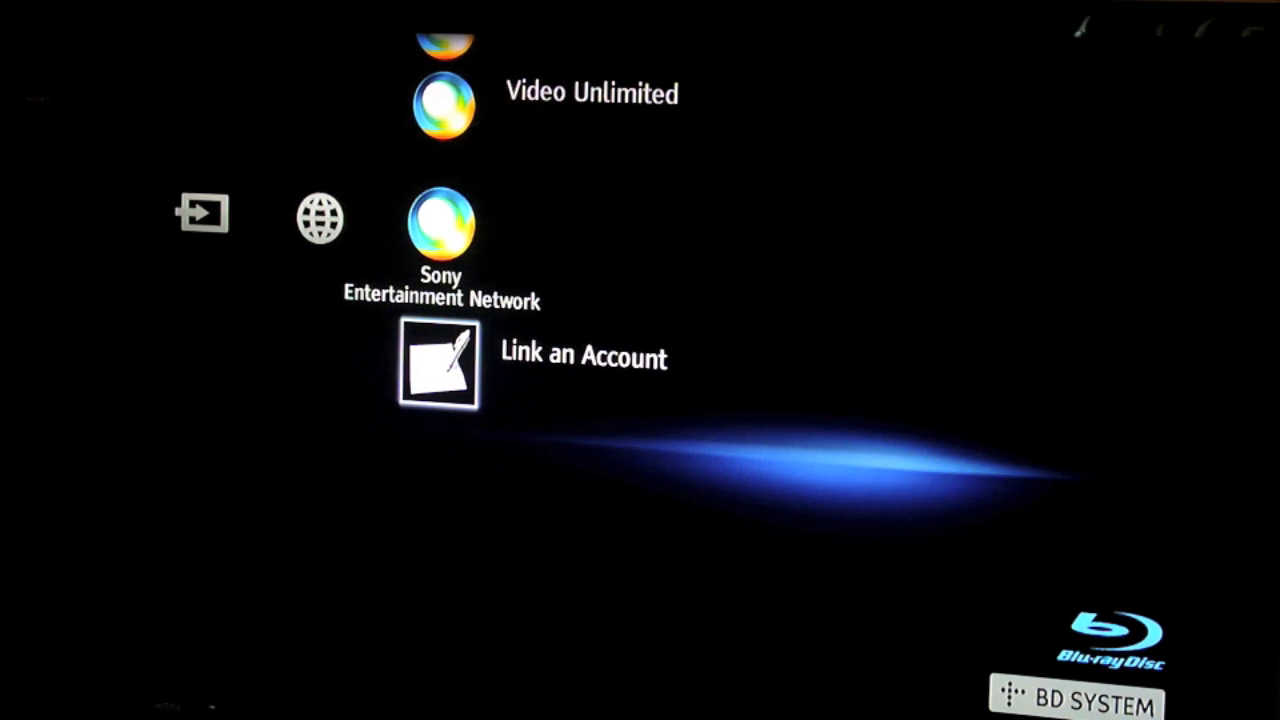
Move to the Network category listing Opera TV Store and Activate Enhanced Features
left_click(440, 220)
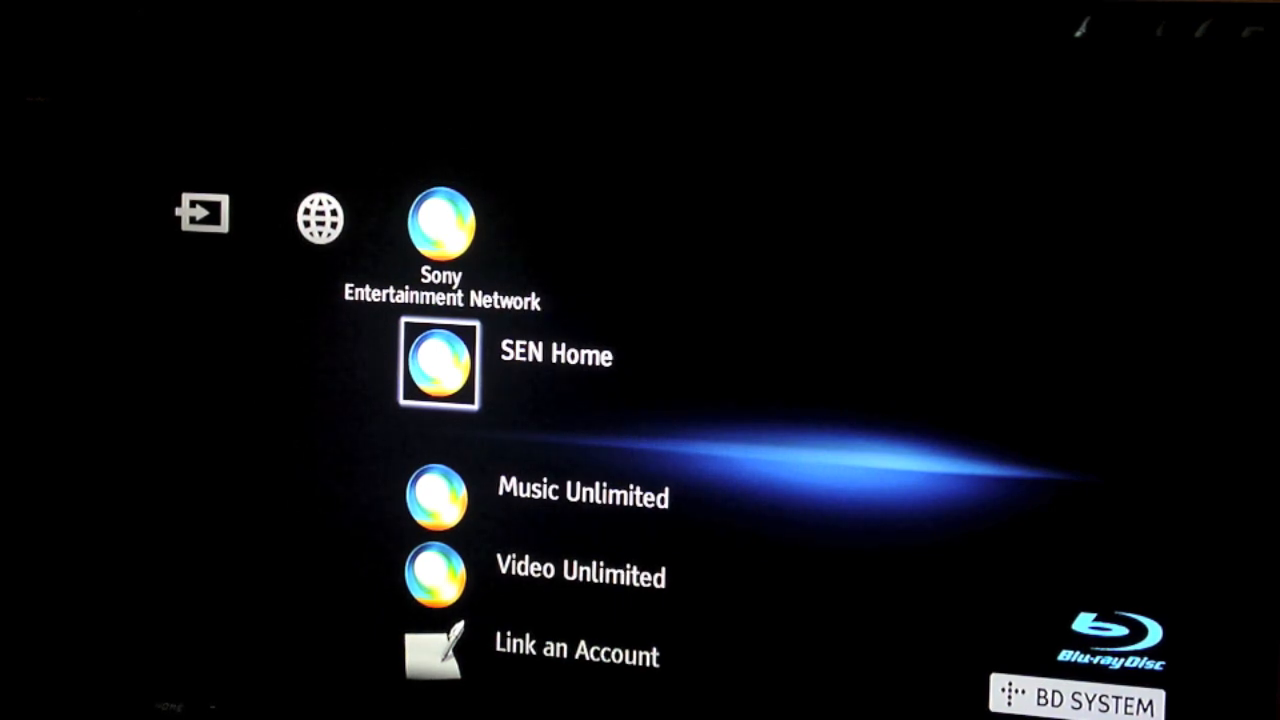
scroll("down", 3)
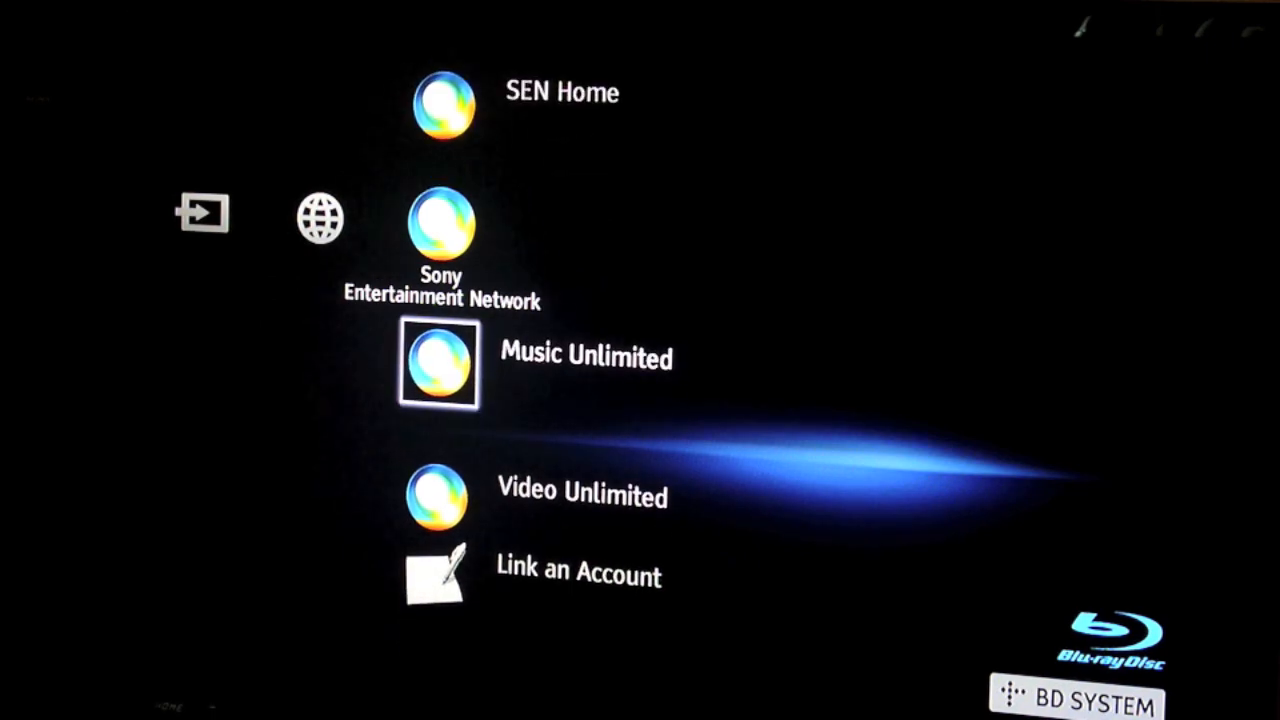
scroll("down", 3)
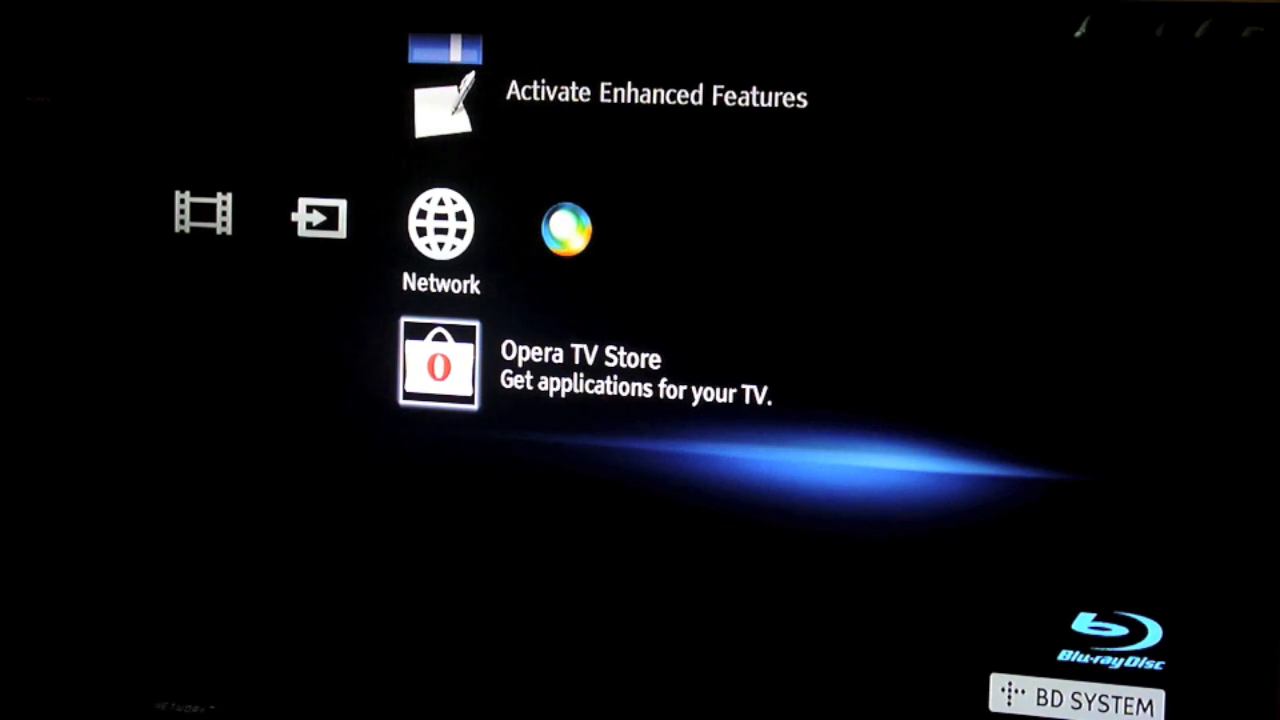
Launch the Internet Browser from the Network list and bring up its exit prompt
left_click(438, 362)
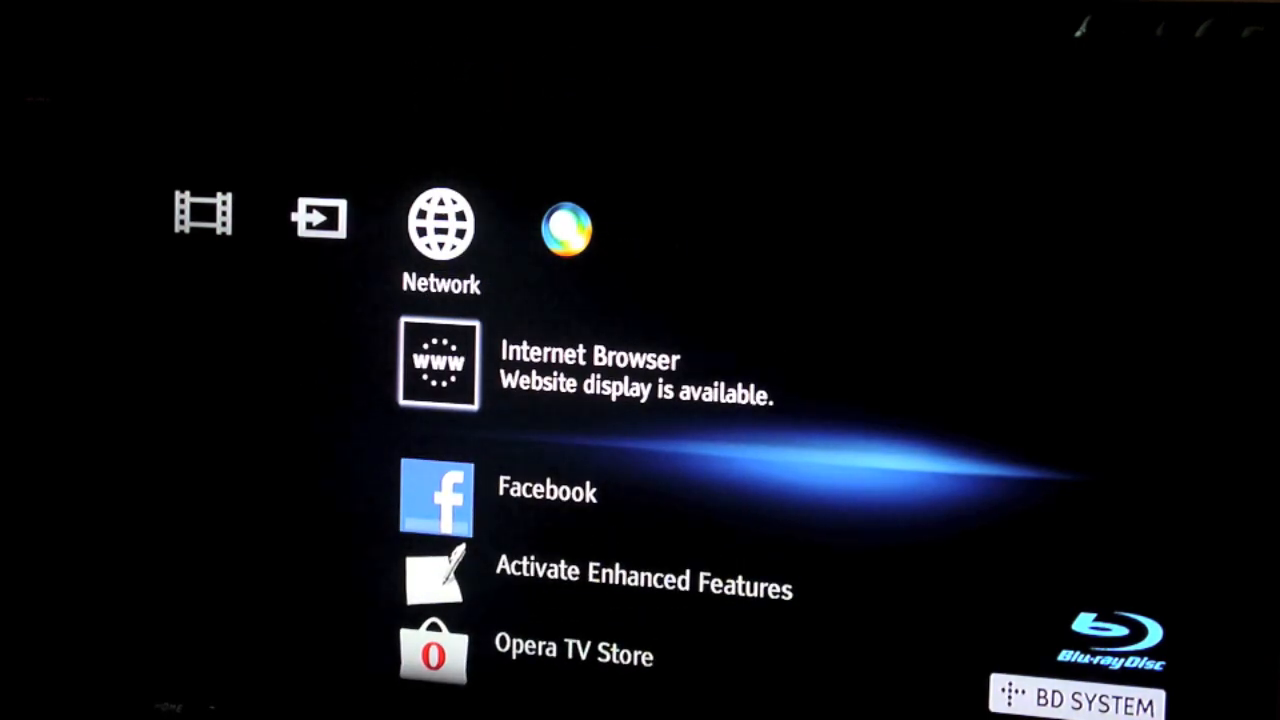
left_click(436, 364)
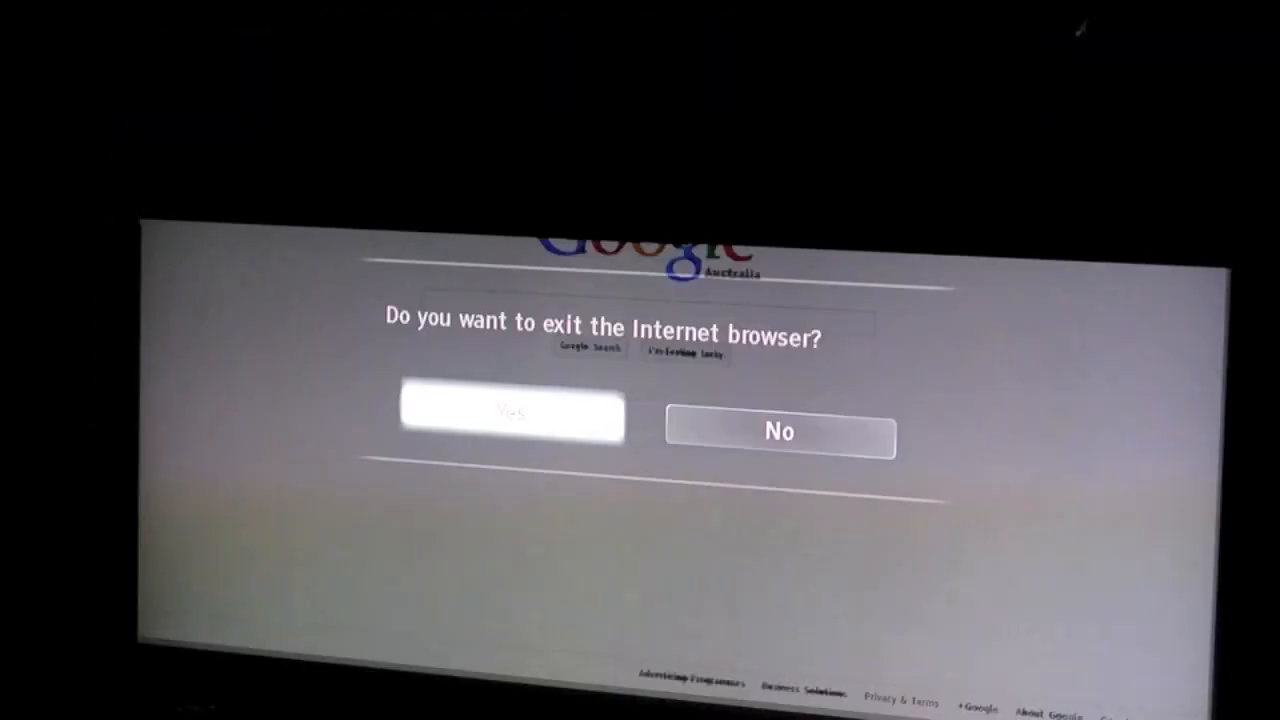
Confirm exiting the browser, glance over the Input sources, and return to the Video category
left_click(510, 412)
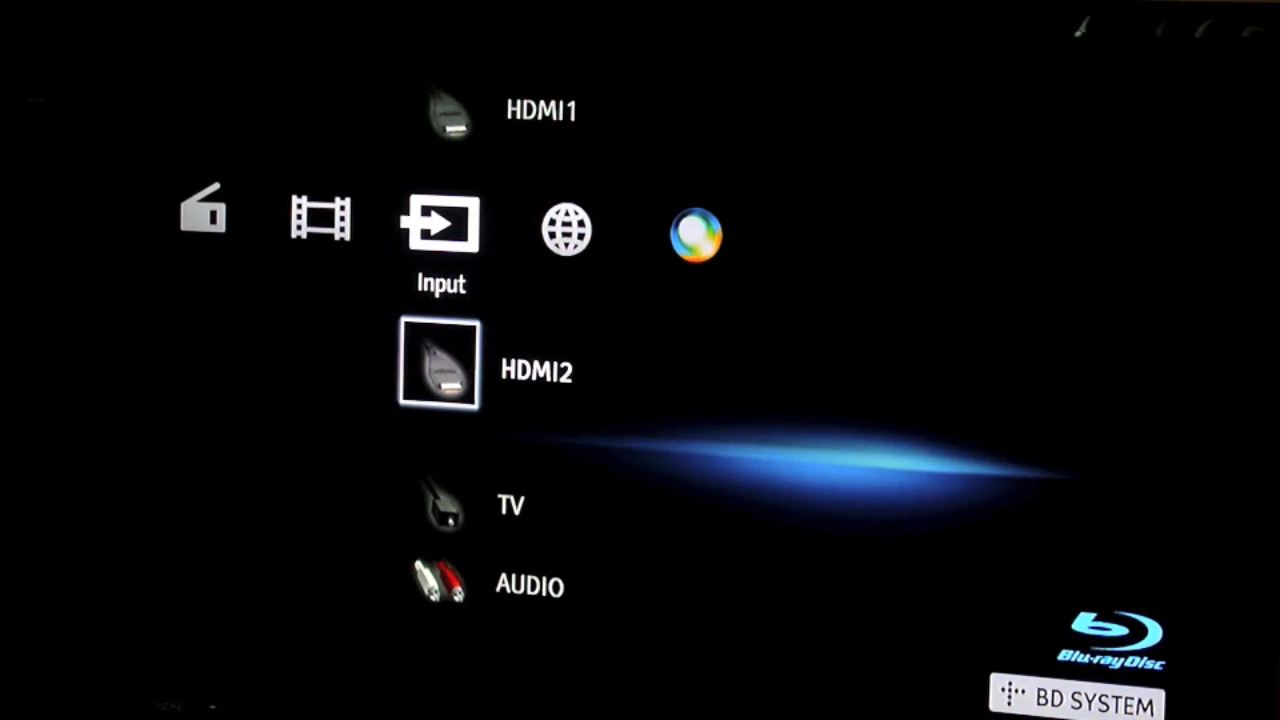
scroll("down", 3)
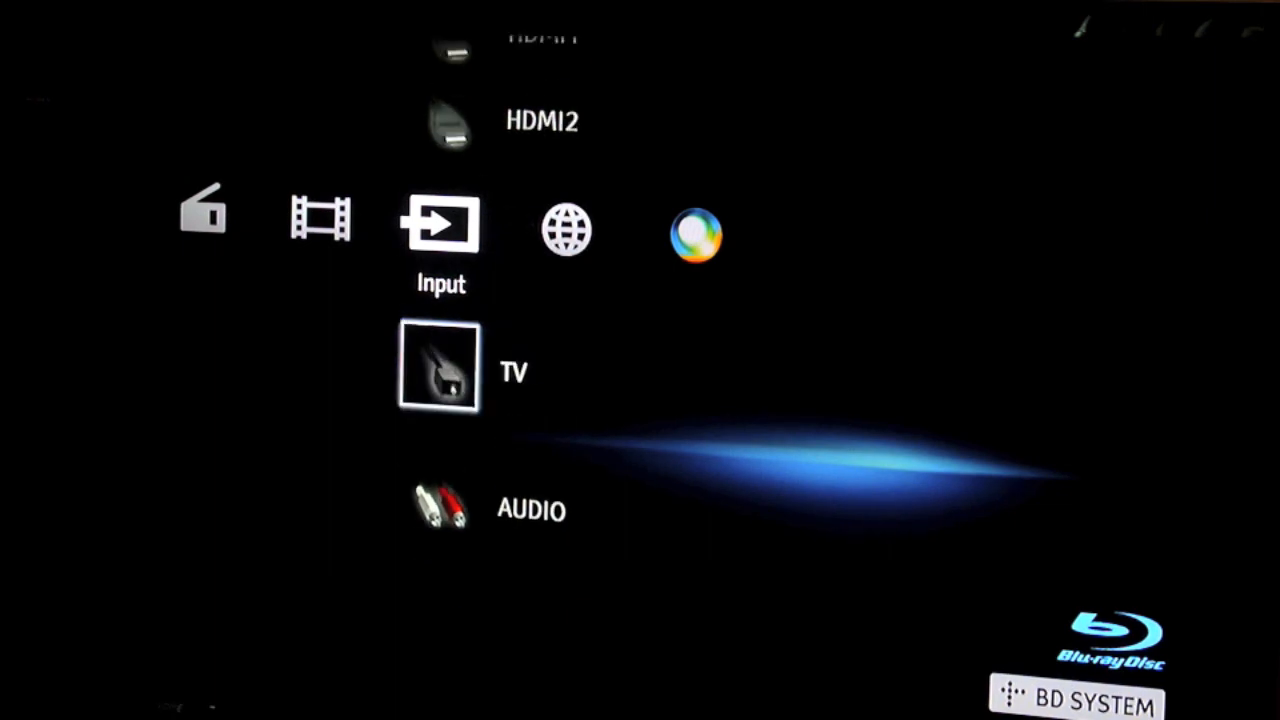
scroll("left", 3)
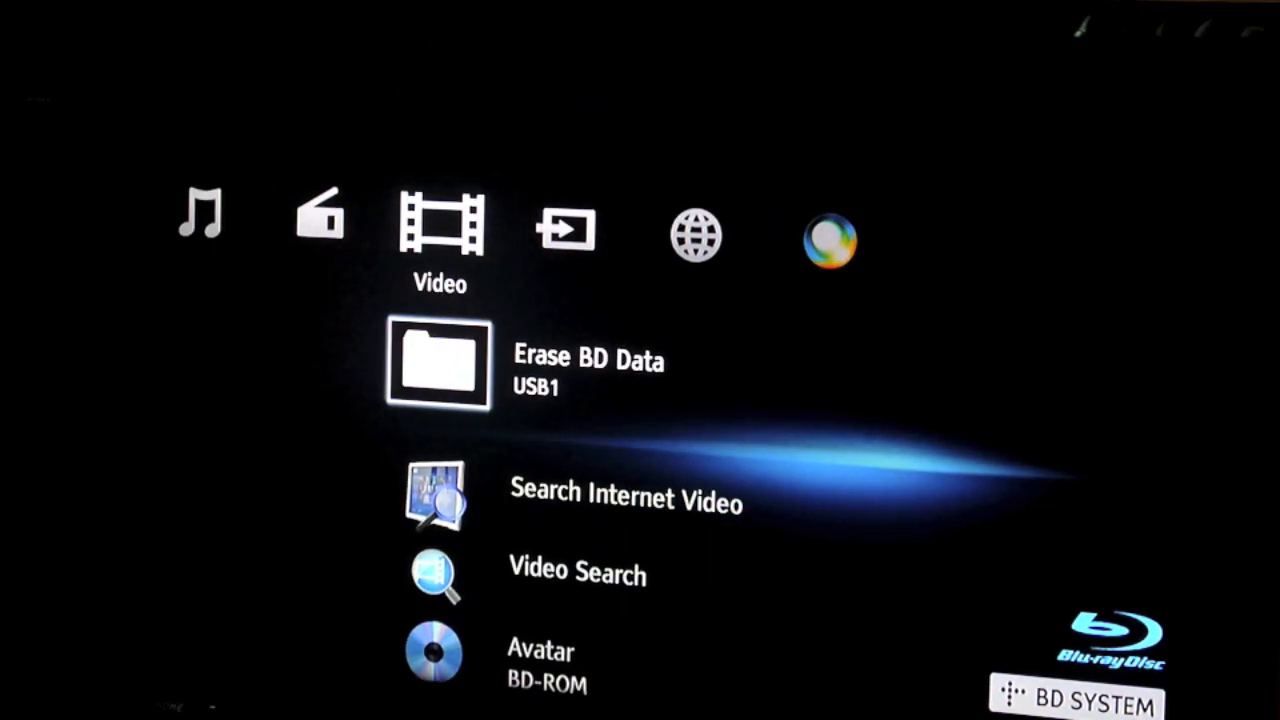
Scroll down the Video channel list past euronews and Wired news services
scroll("down", 3)
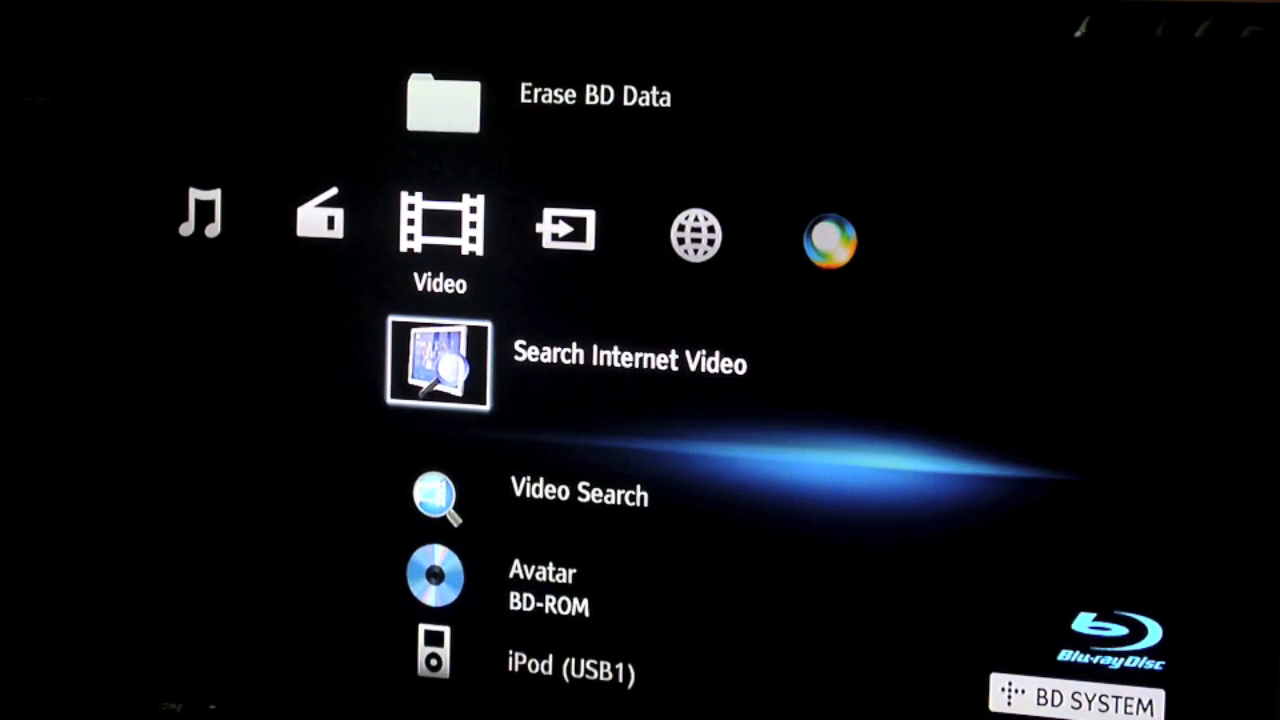
left_click(436, 364)
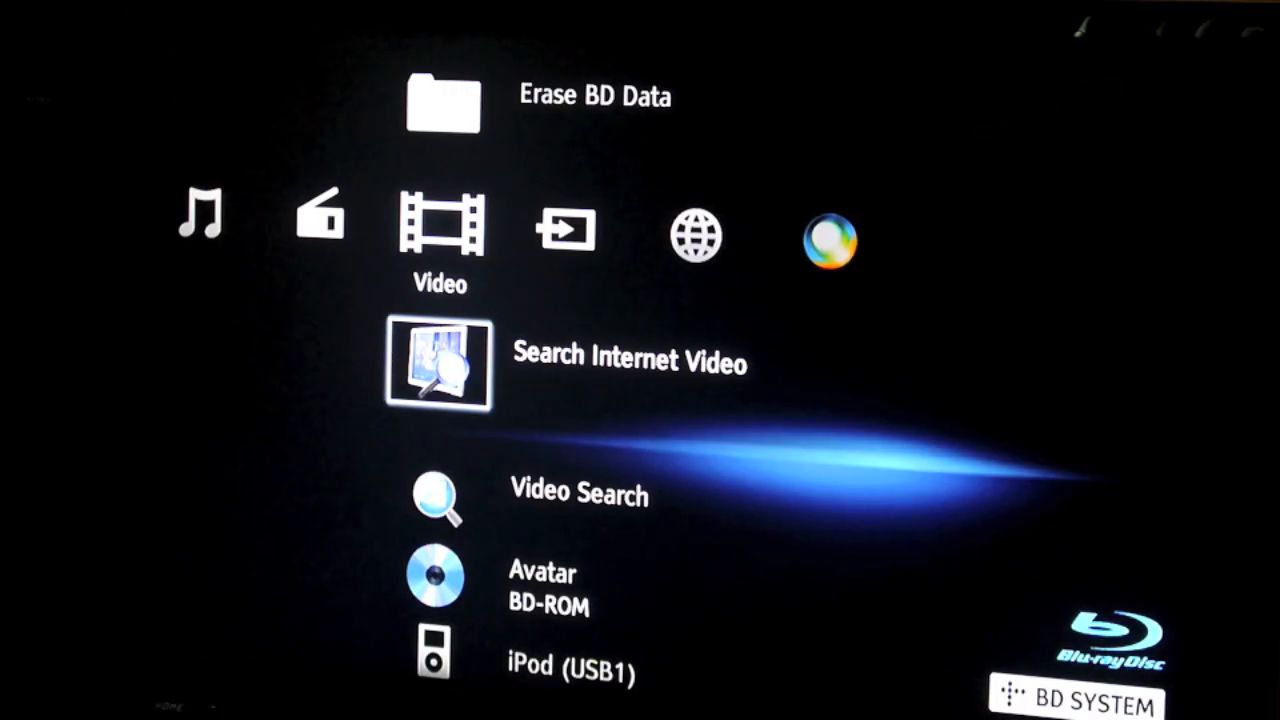
scroll("down", 3)
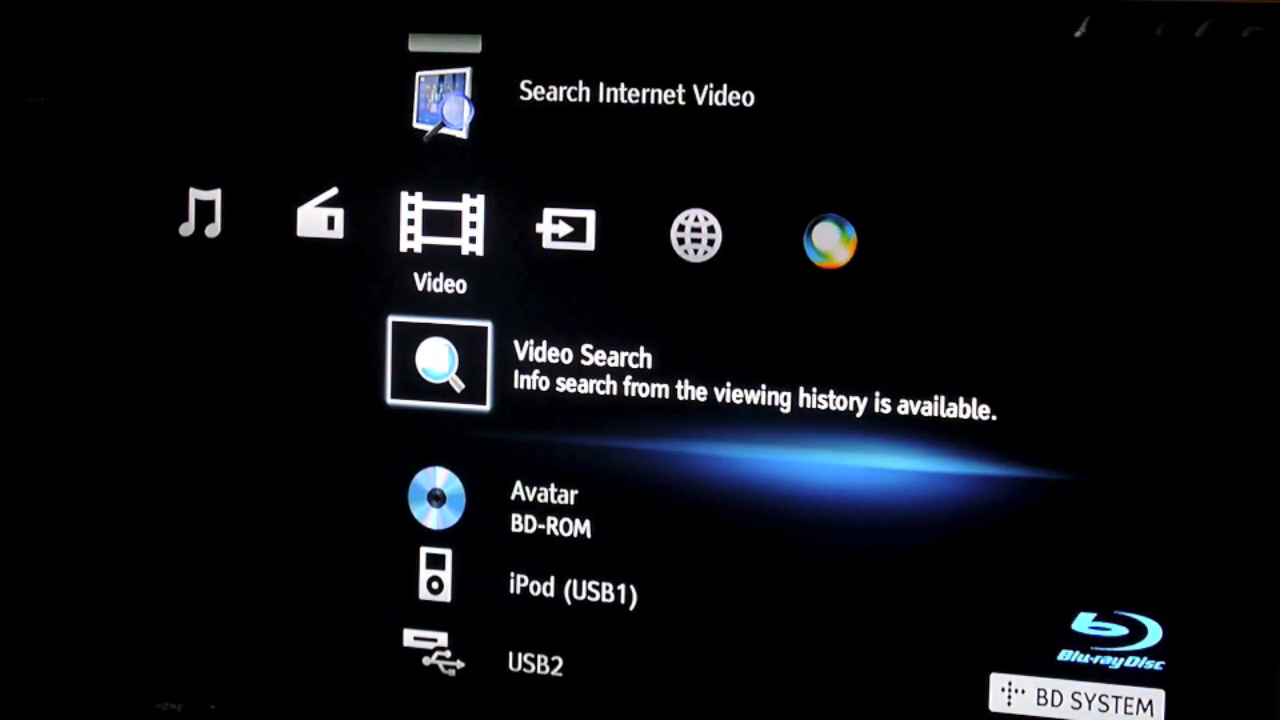
scroll("down", 3)
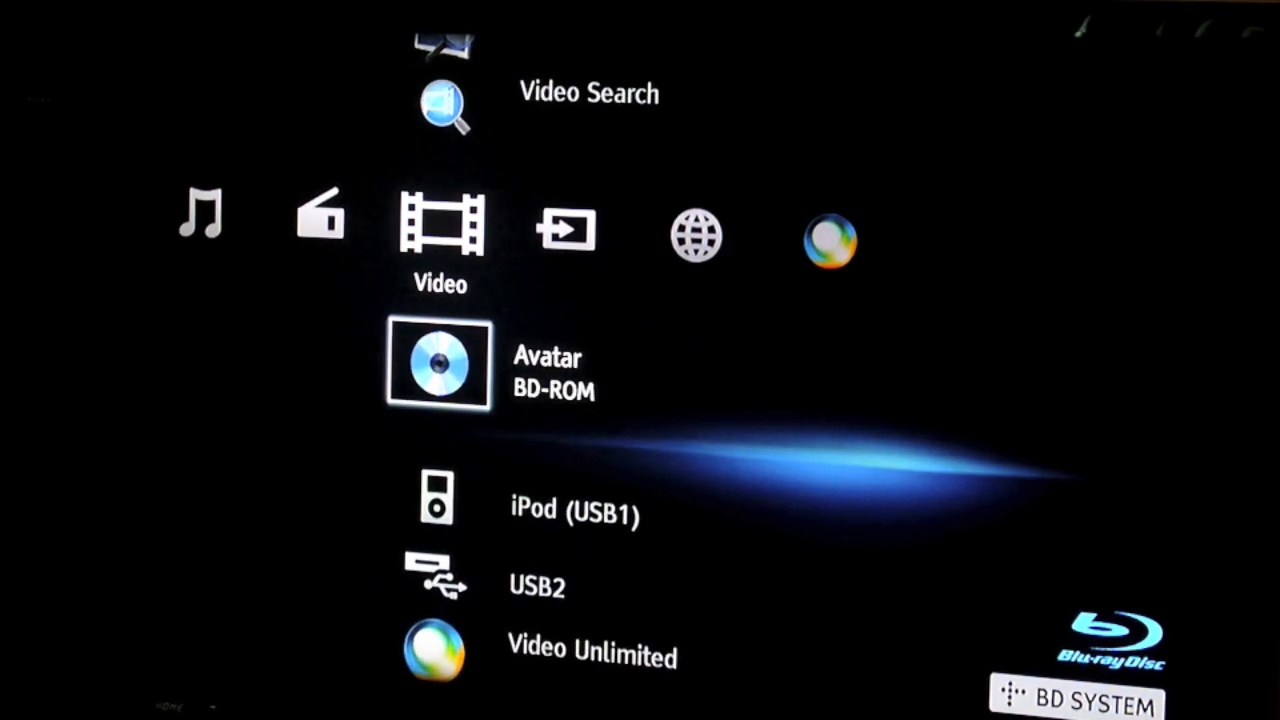
scroll("down", 3)
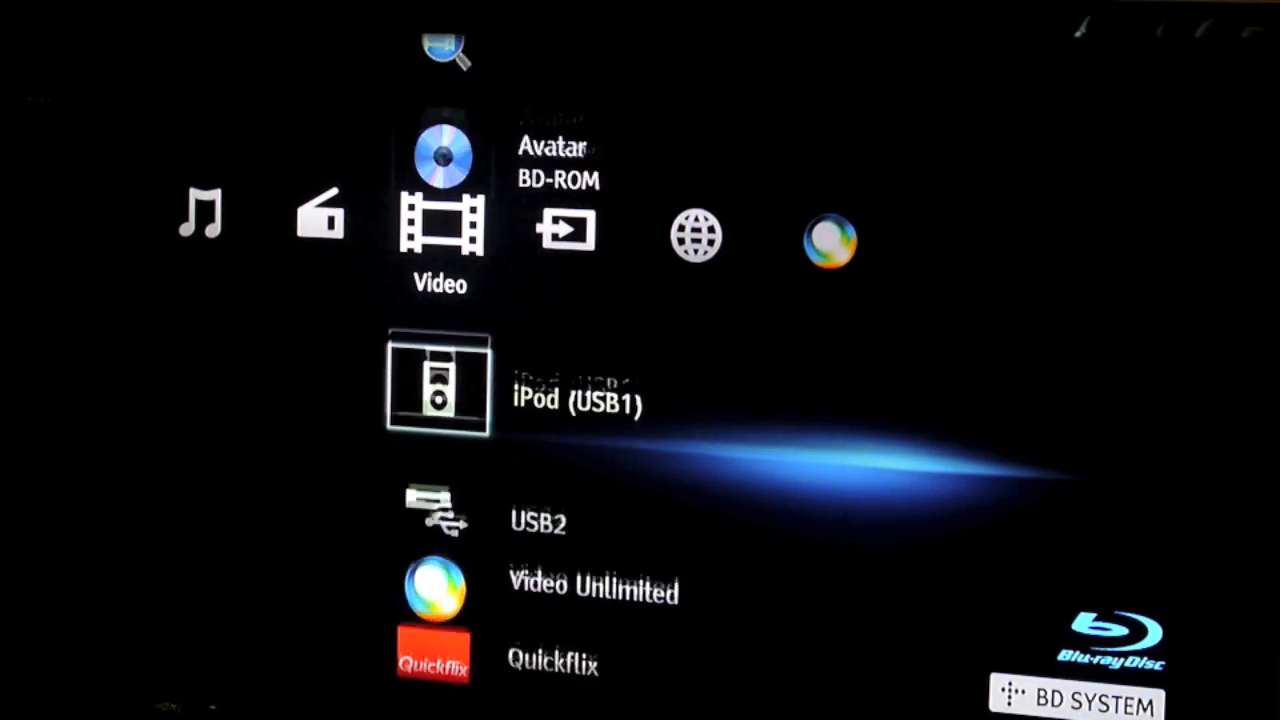
scroll("down", 3)
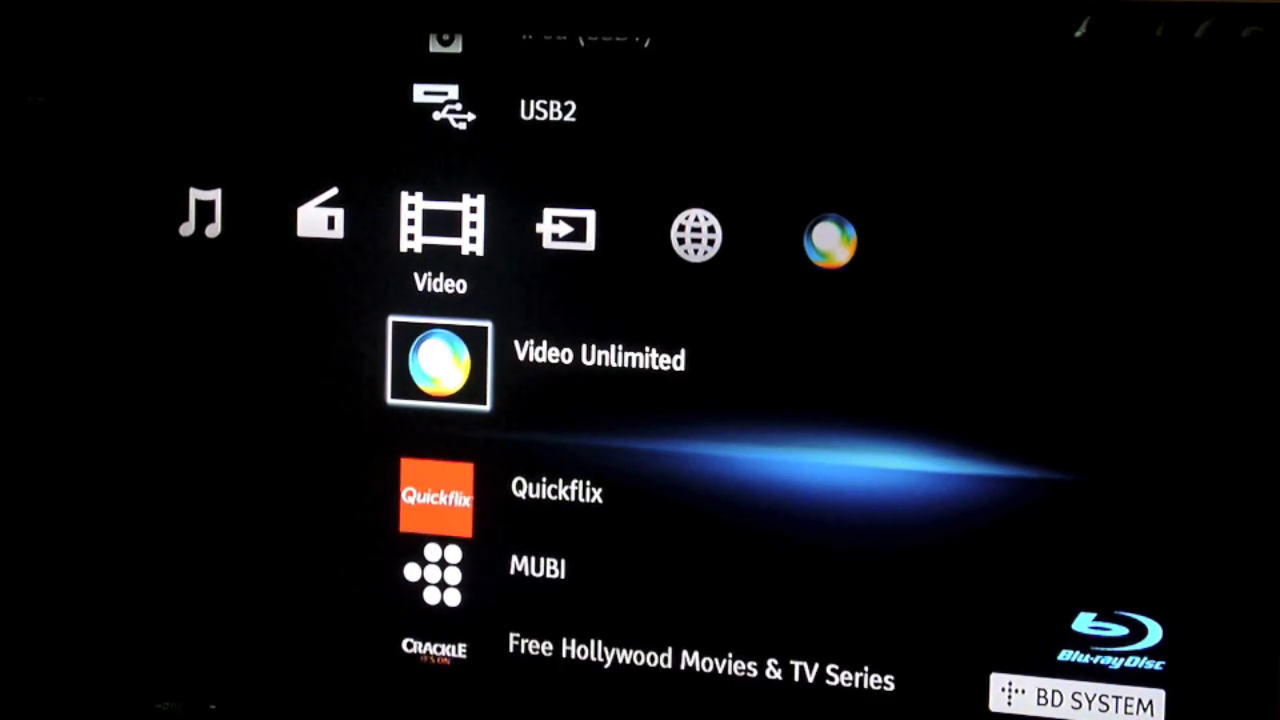
scroll("down", 3)
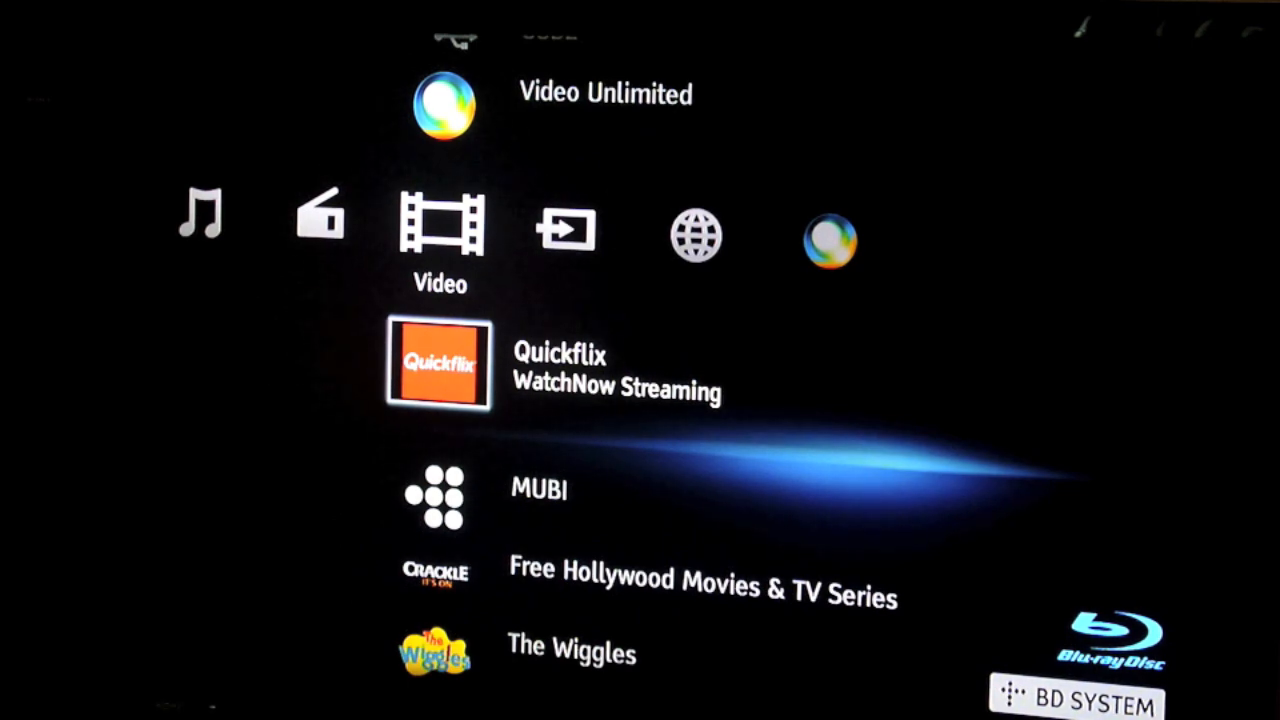
scroll("down", 3)
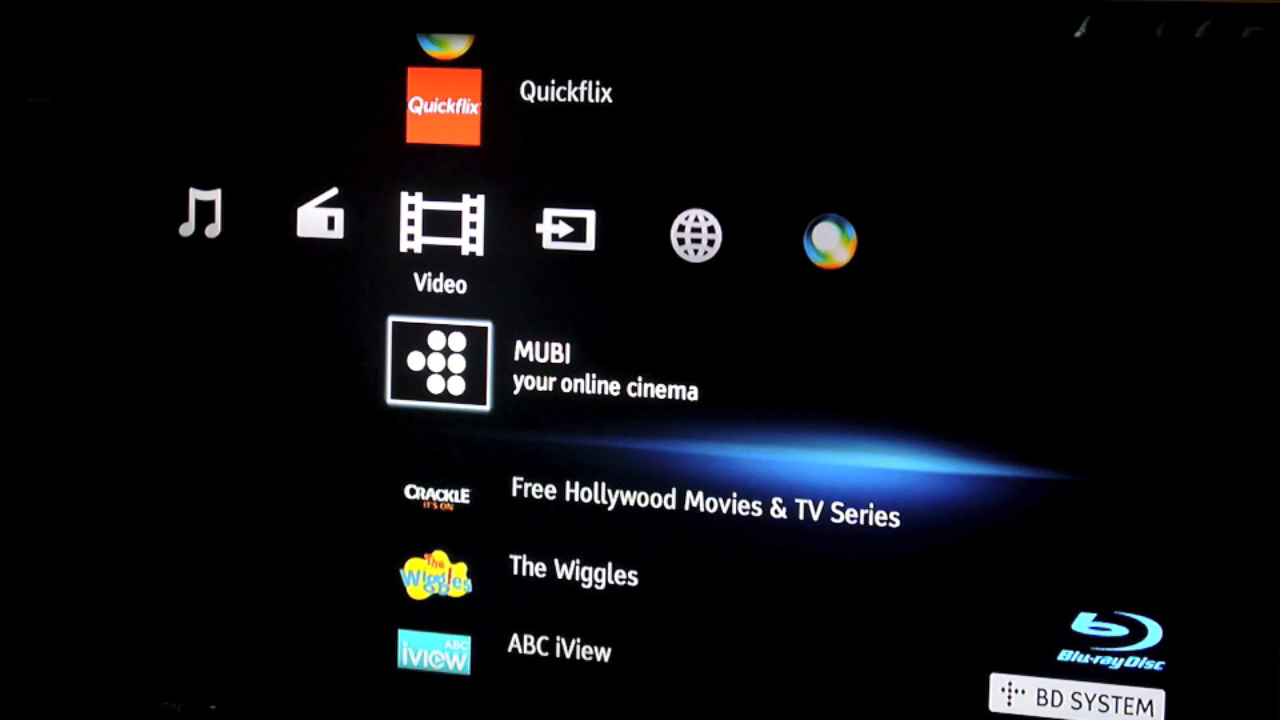
scroll("down", 3)
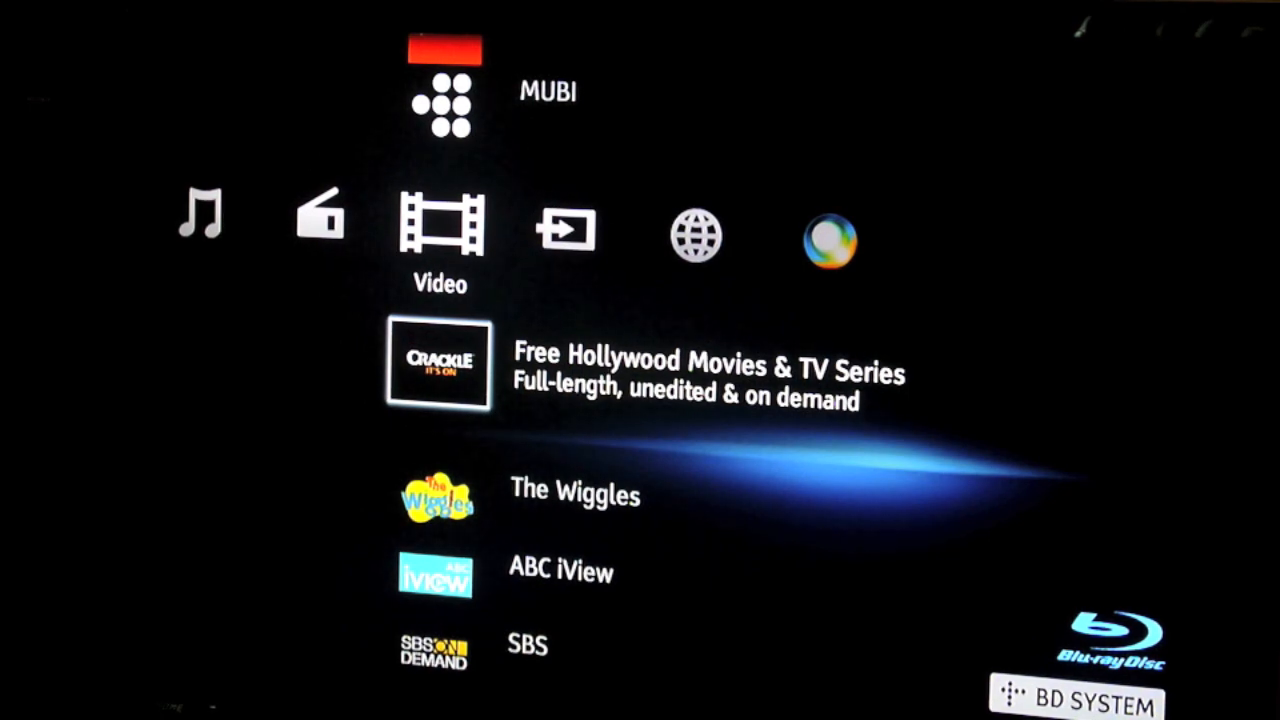
scroll("down", 3)
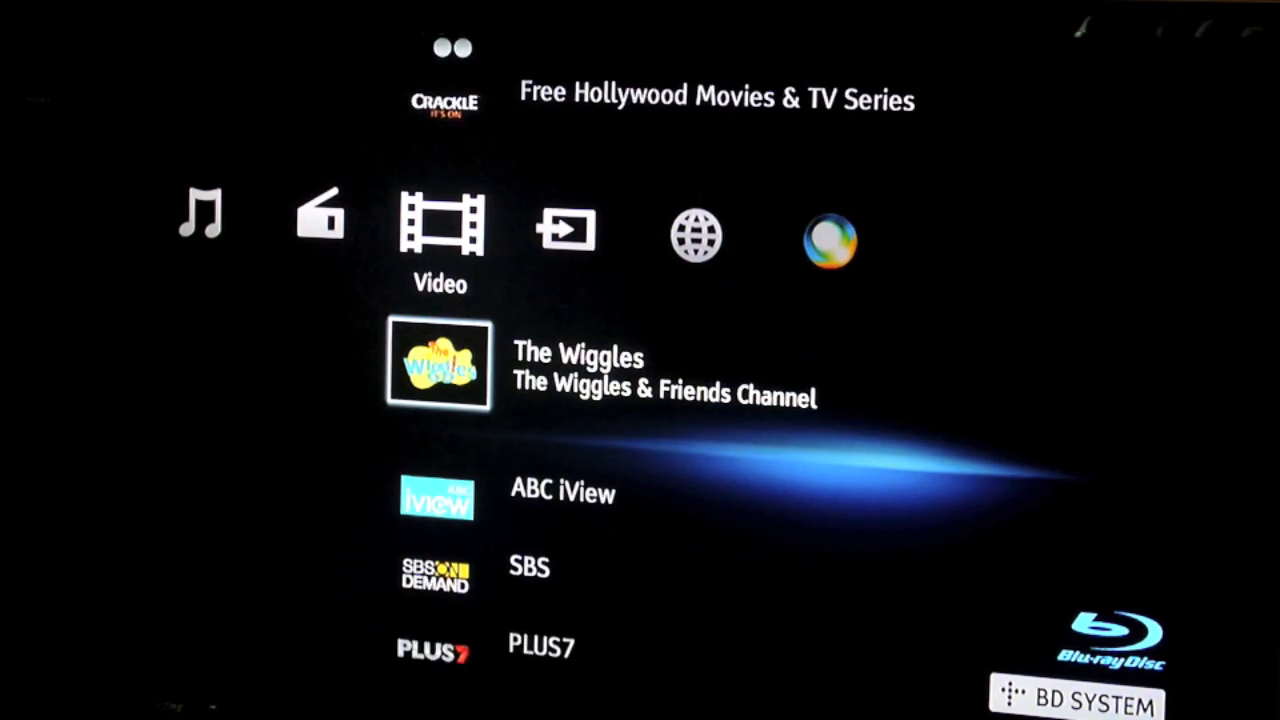
scroll("down", 3)
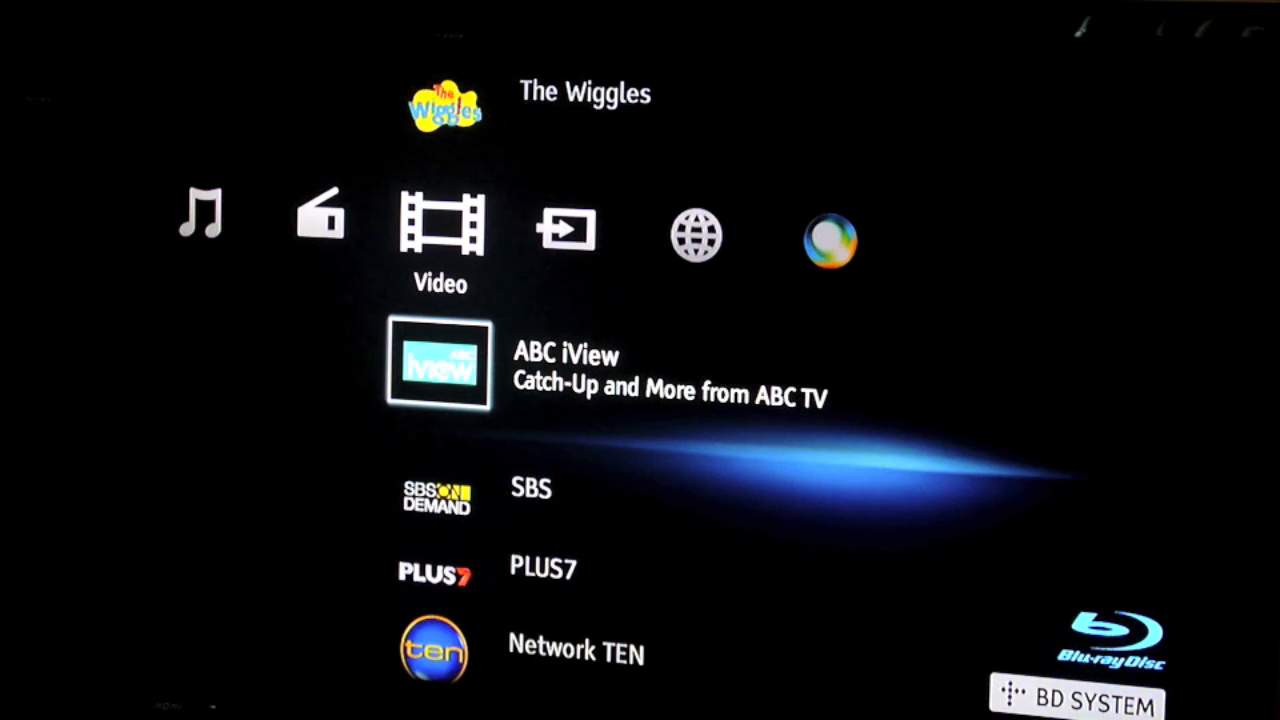
scroll("down", 3)
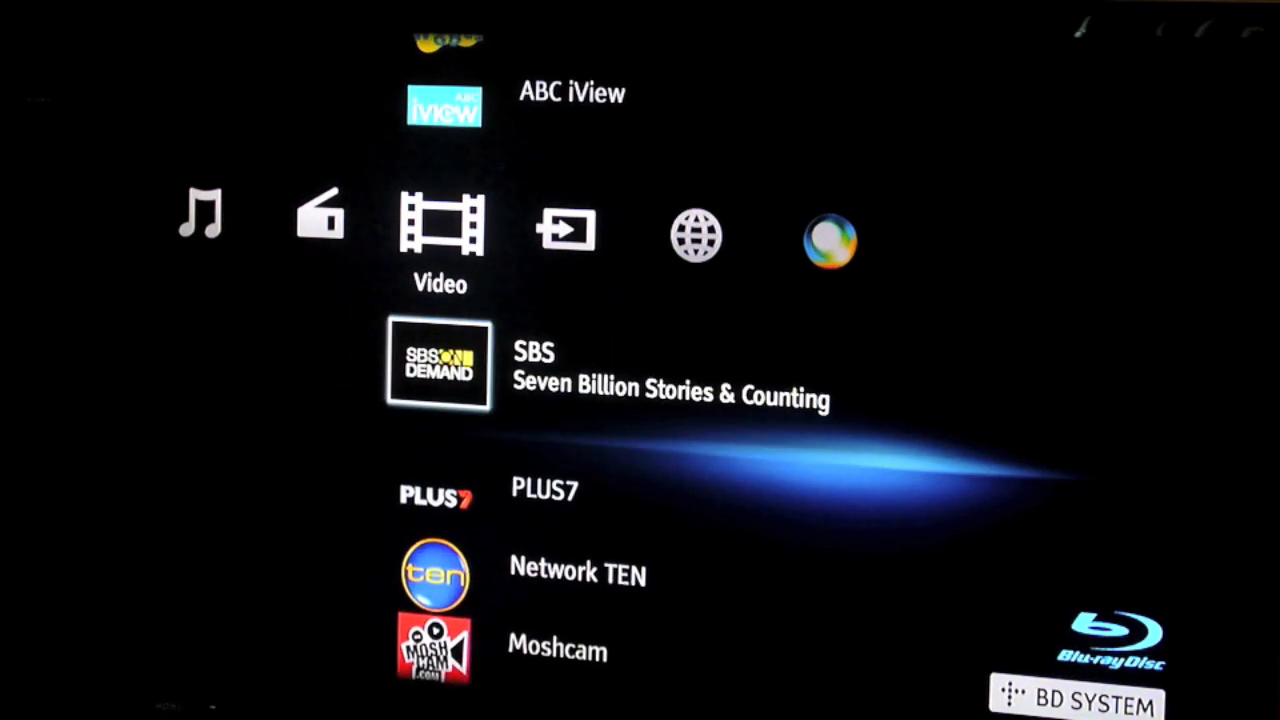
Continue past Style.com and GolfLink lifestyle channels and land back on YouTube
scroll("down", 3)
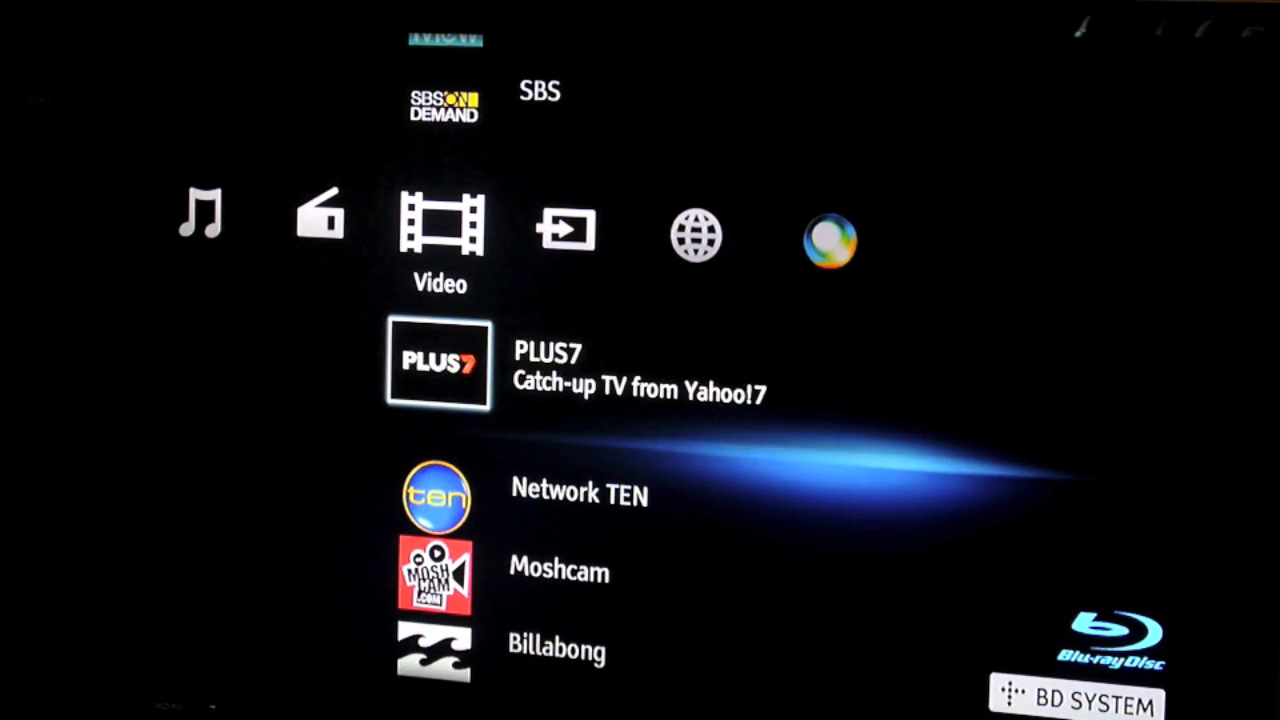
scroll("down", 3)
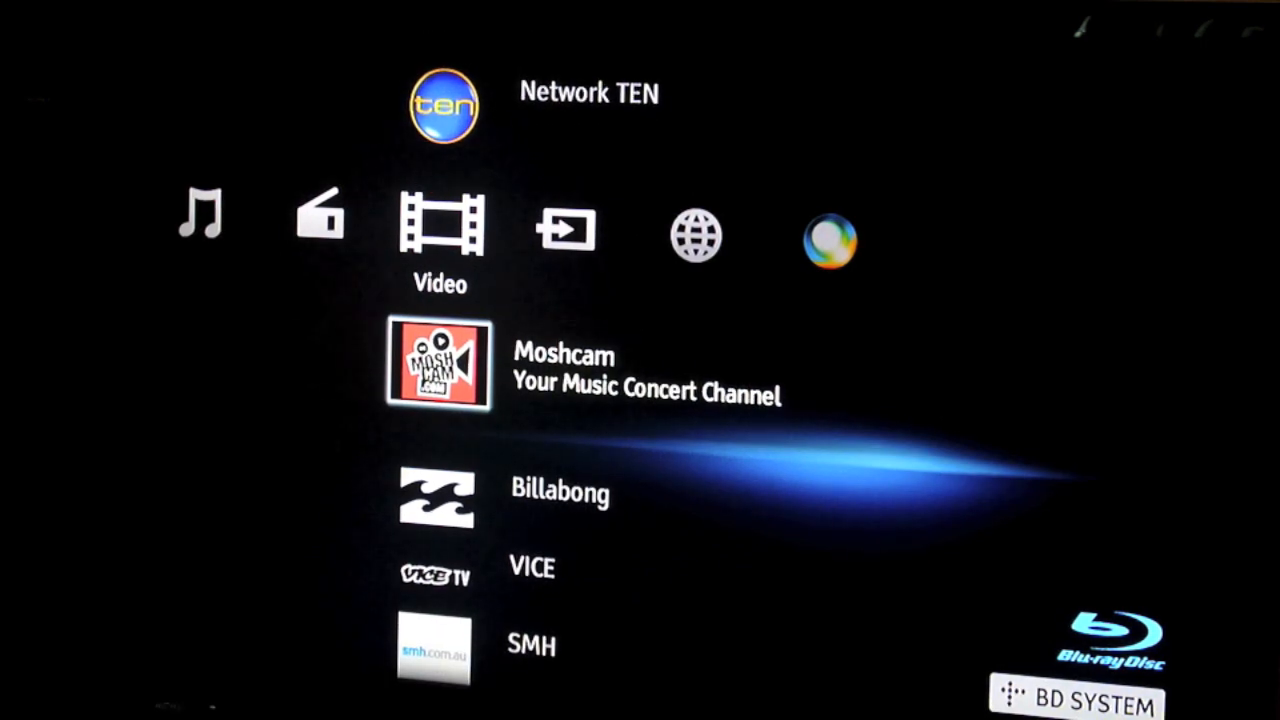
scroll("down", 3)
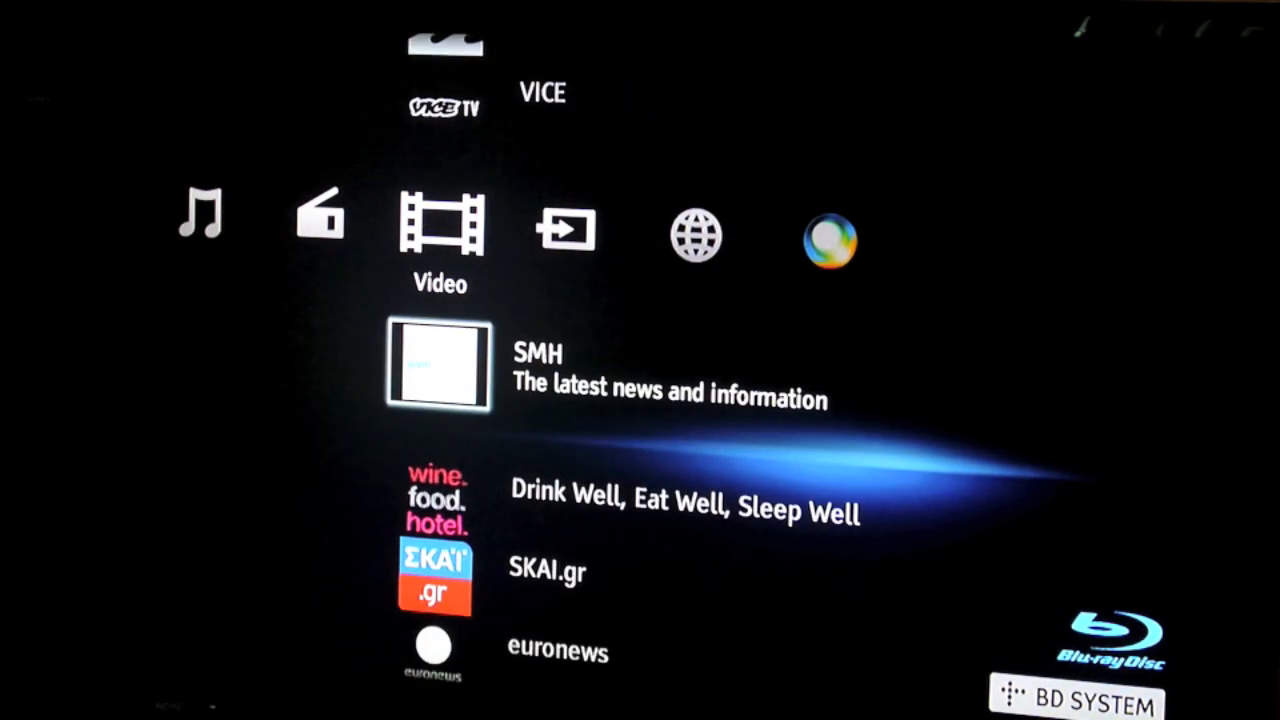
scroll("down", 3)
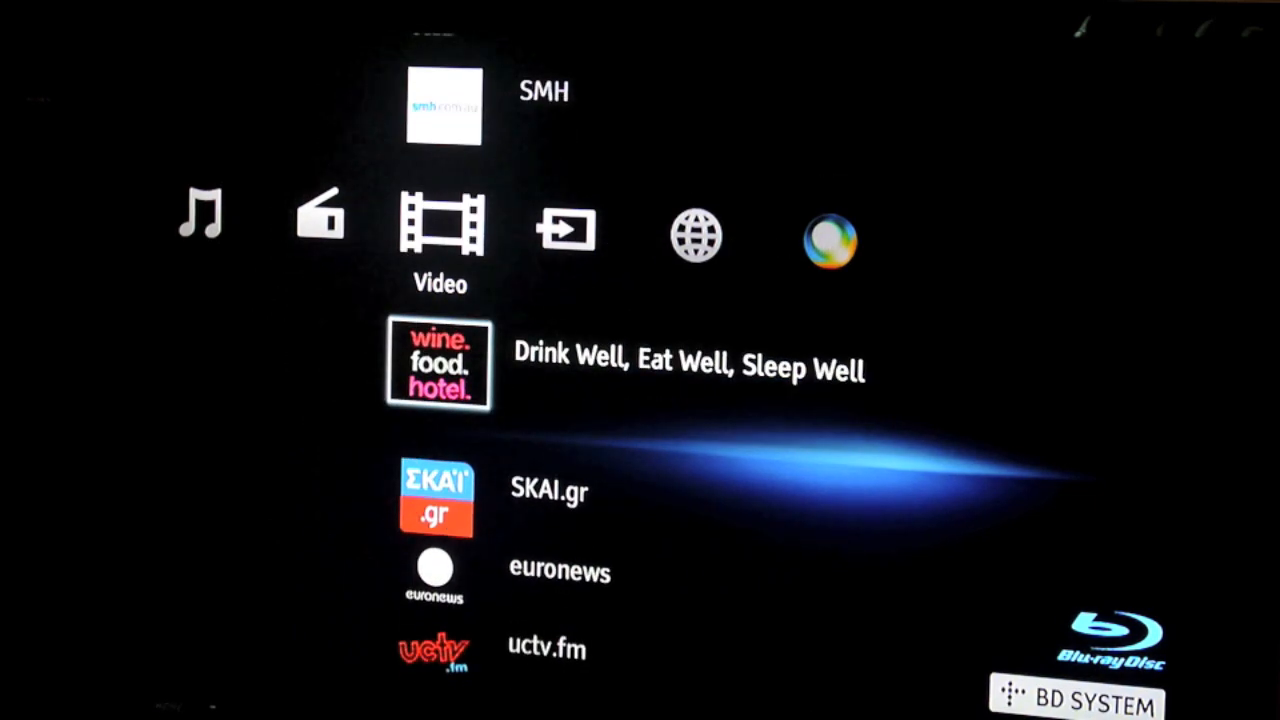
scroll("down", 3)
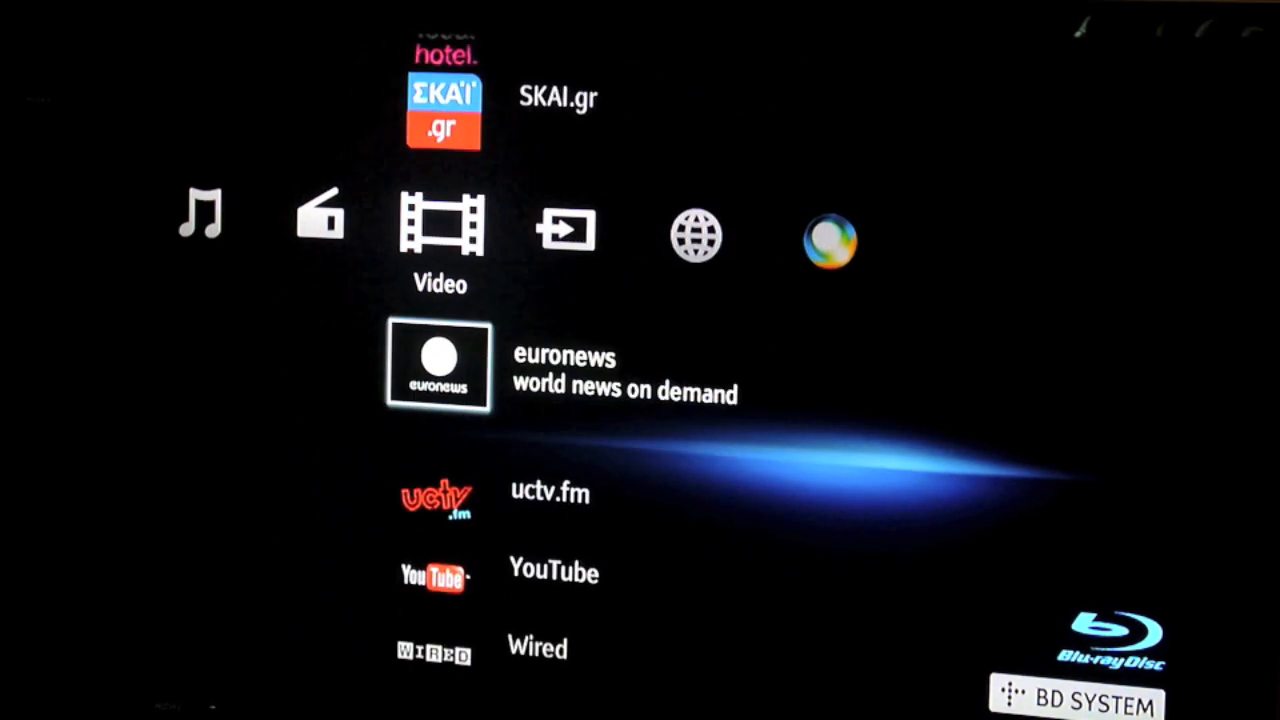
scroll("down", 3)
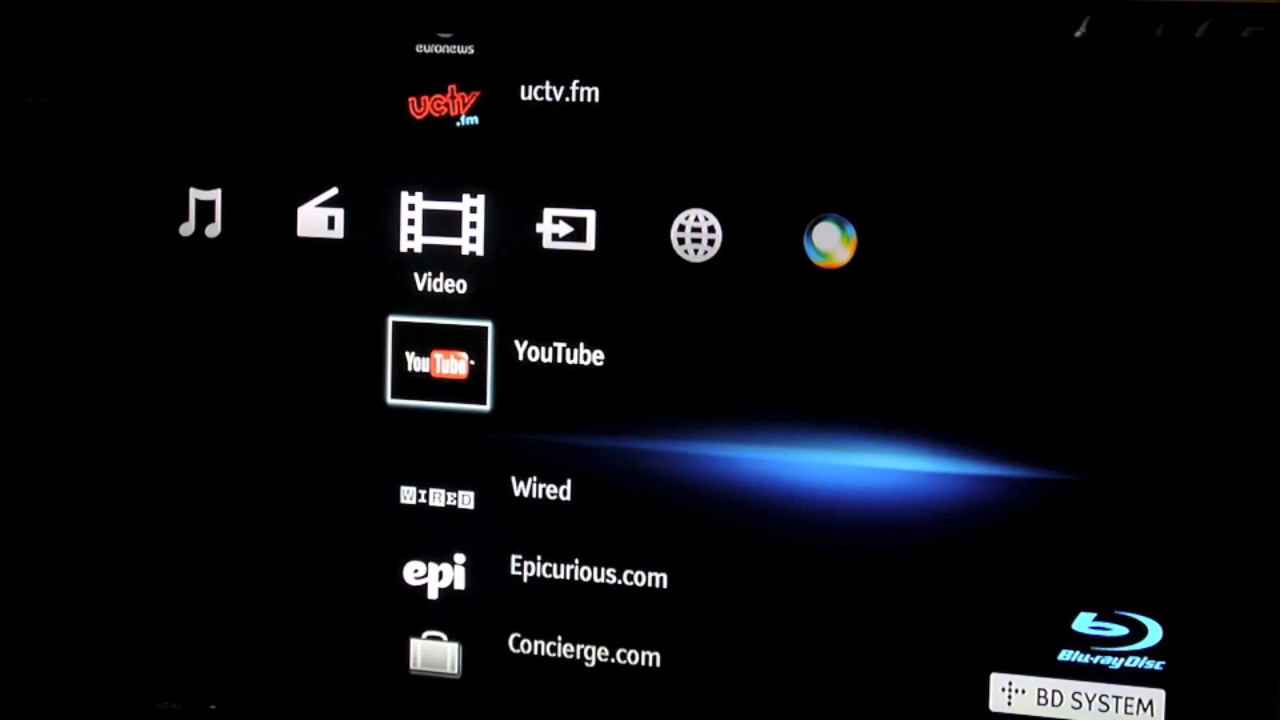
scroll("down", 3)
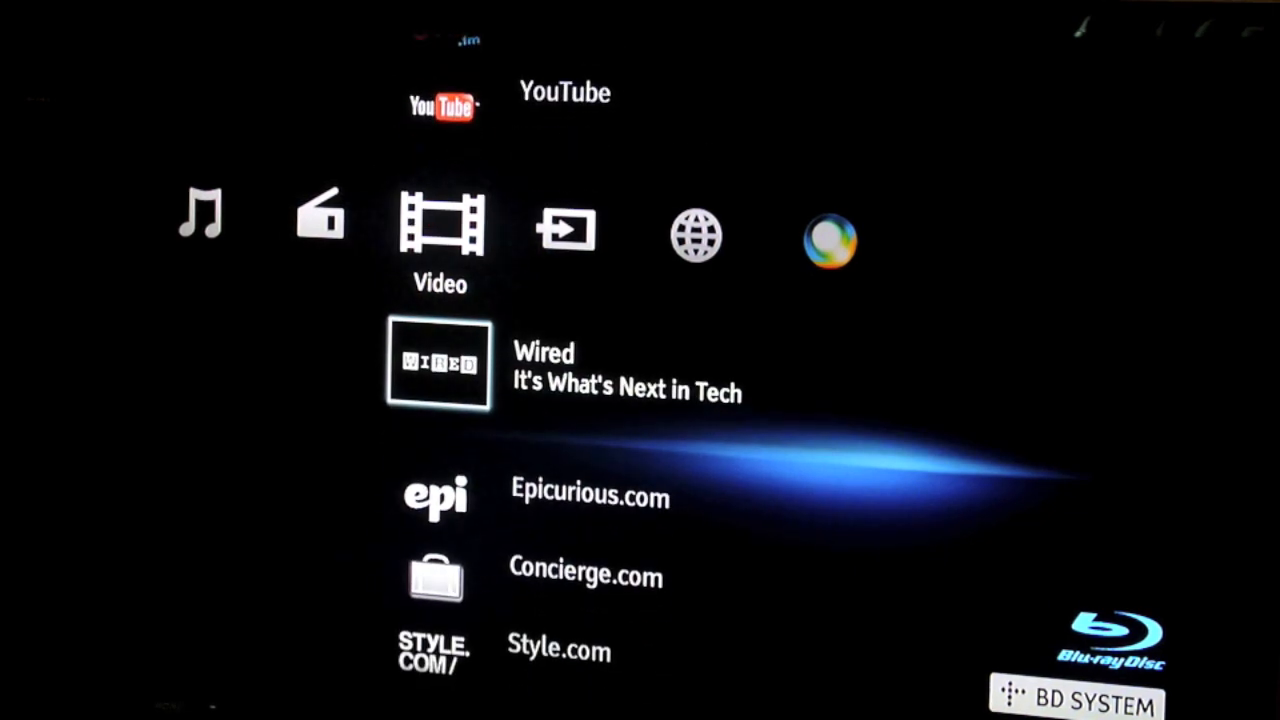
scroll("down", 3)
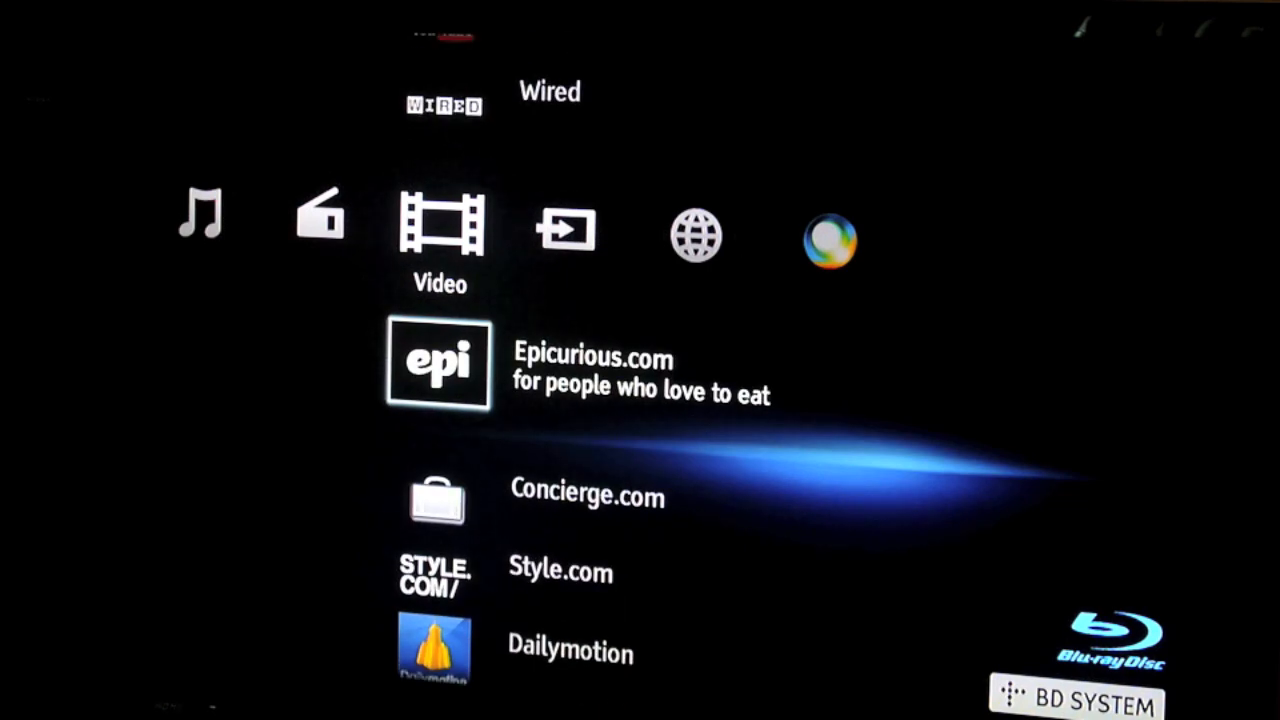
scroll("down", 3)
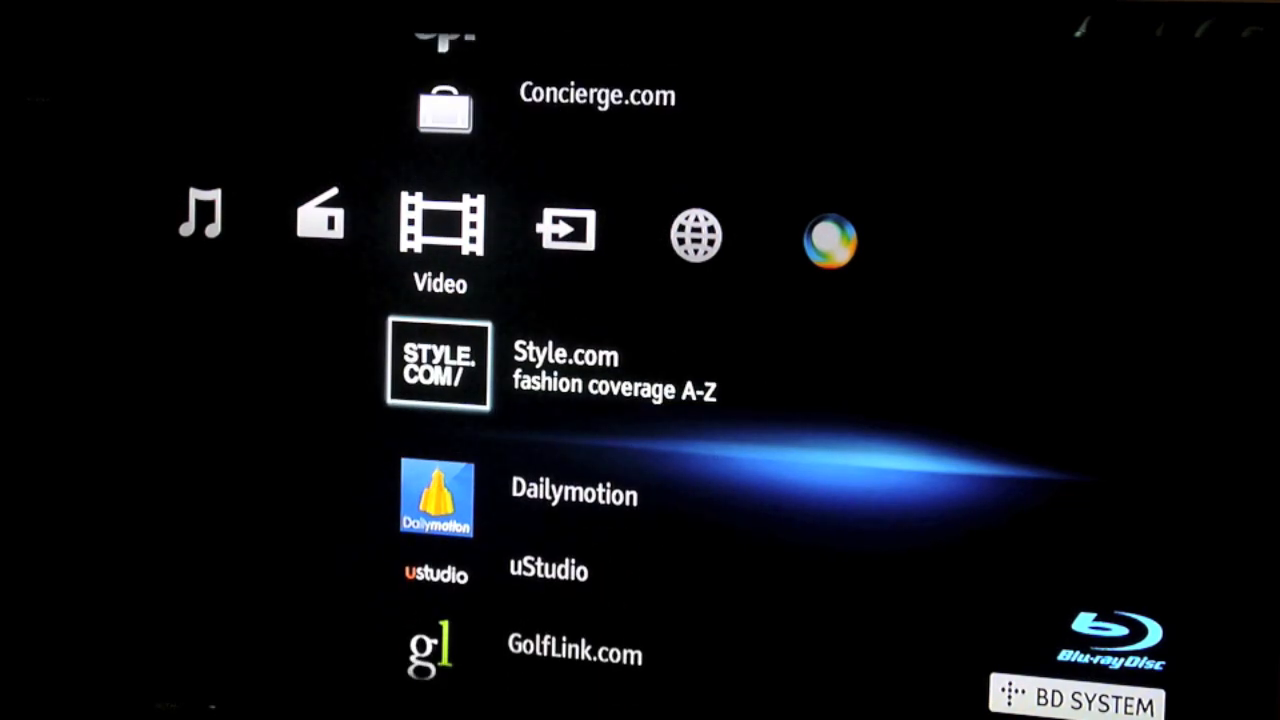
scroll("down", 3)
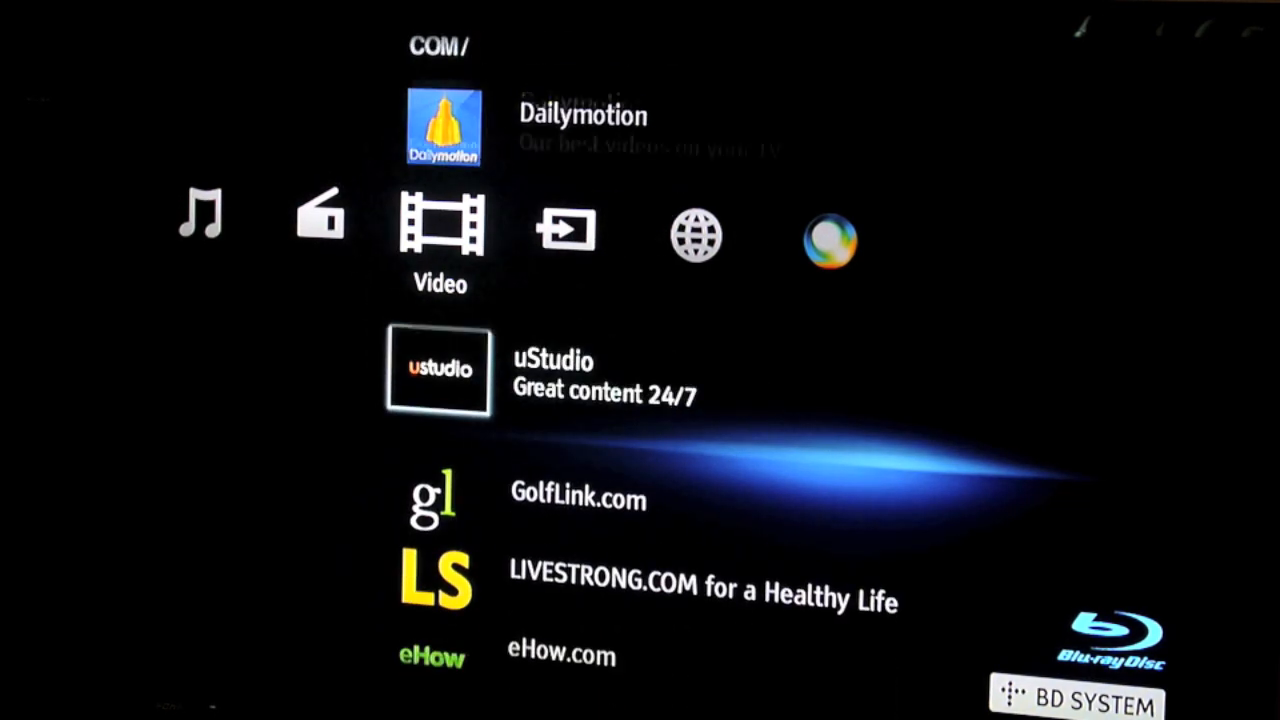
scroll("down", 3)
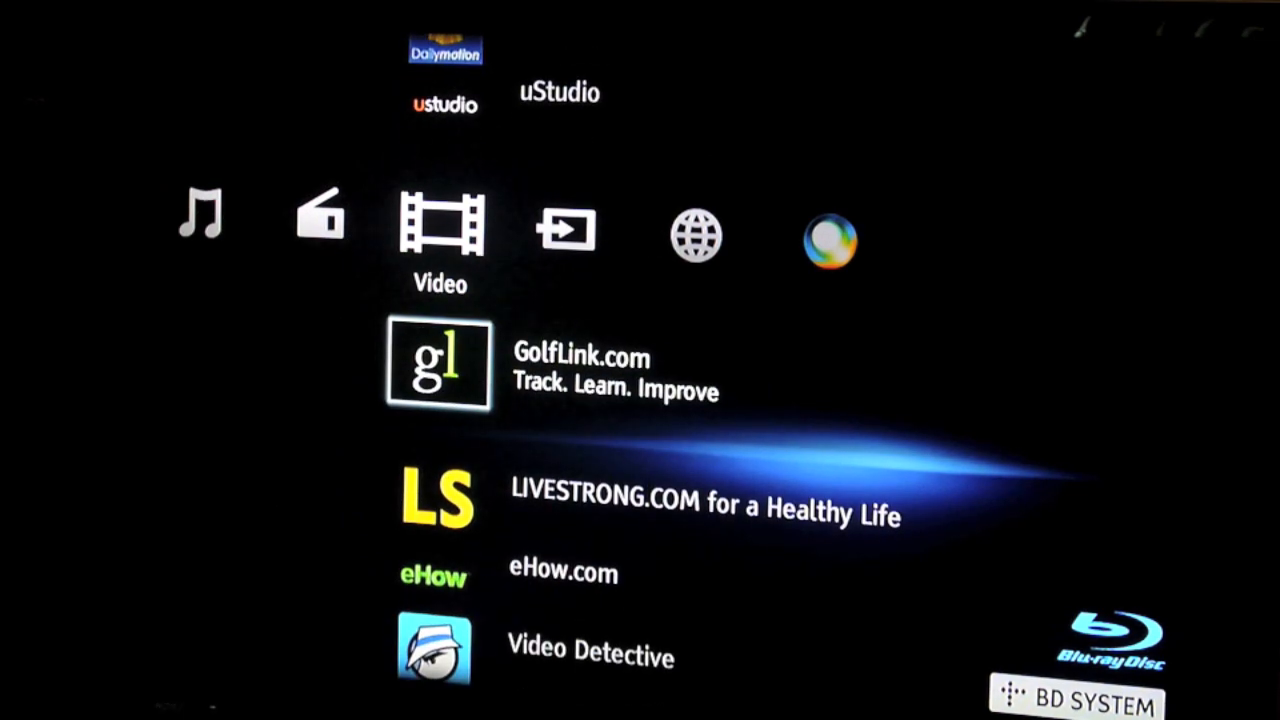
scroll("down", 3)
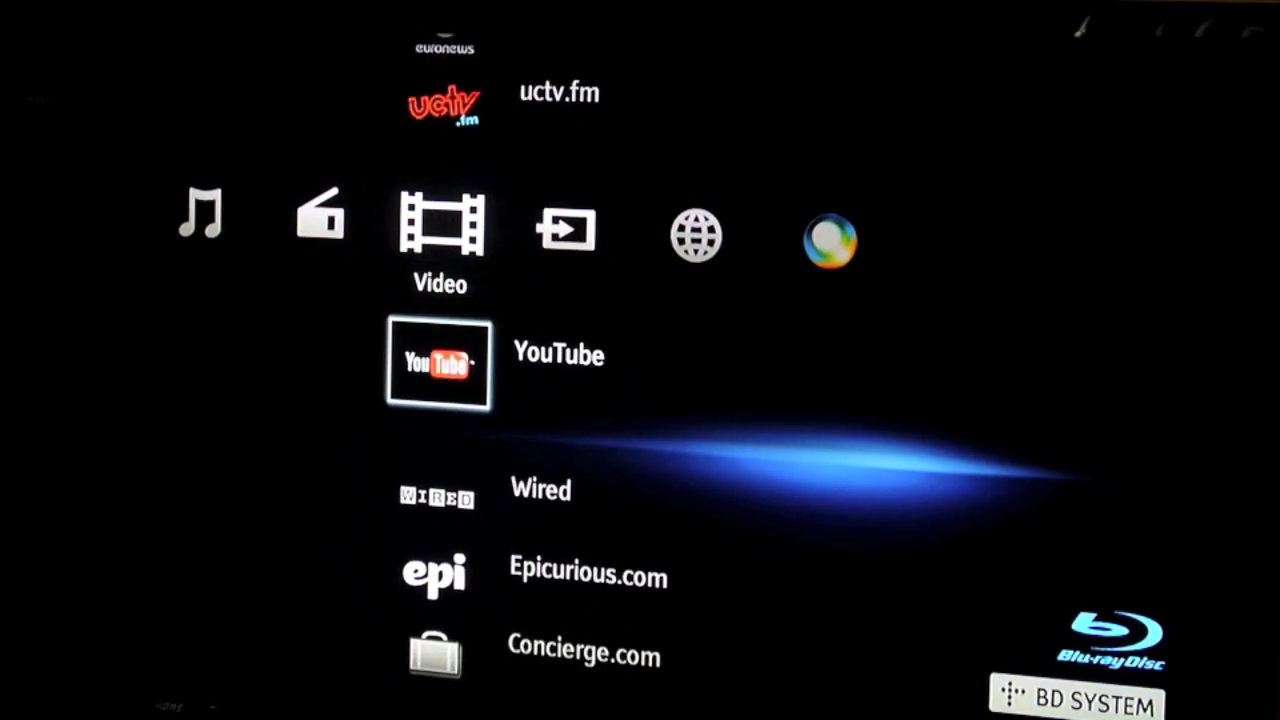
left_click(438, 362)
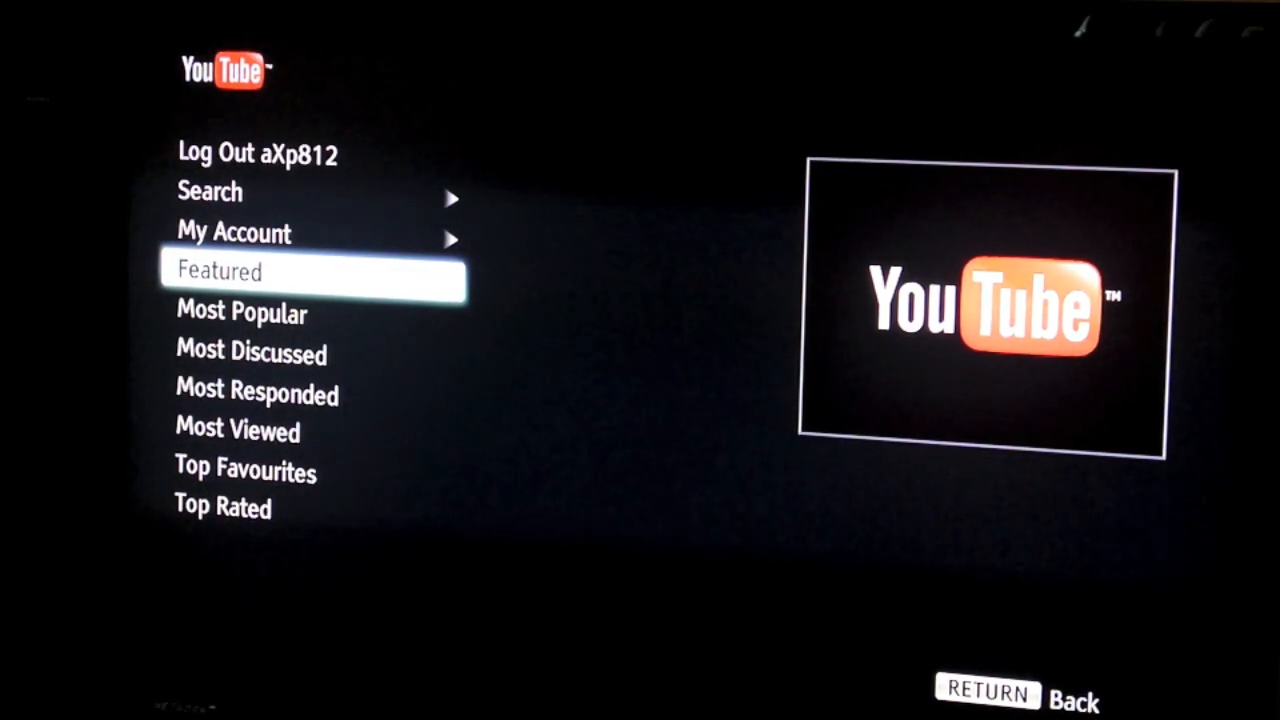
key("Up")
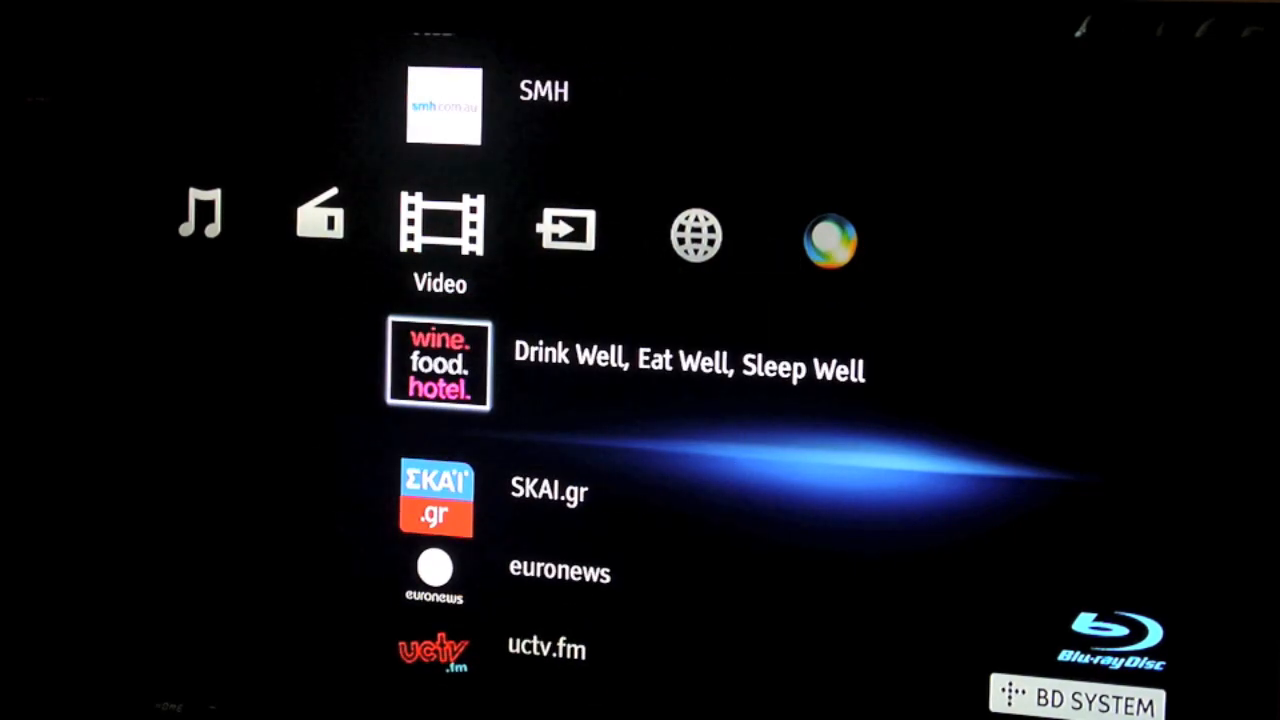
Move up past ABC iView and The Wiggles to Crackle's Free Hollywood Movies & TV Series
scroll("up", 3)
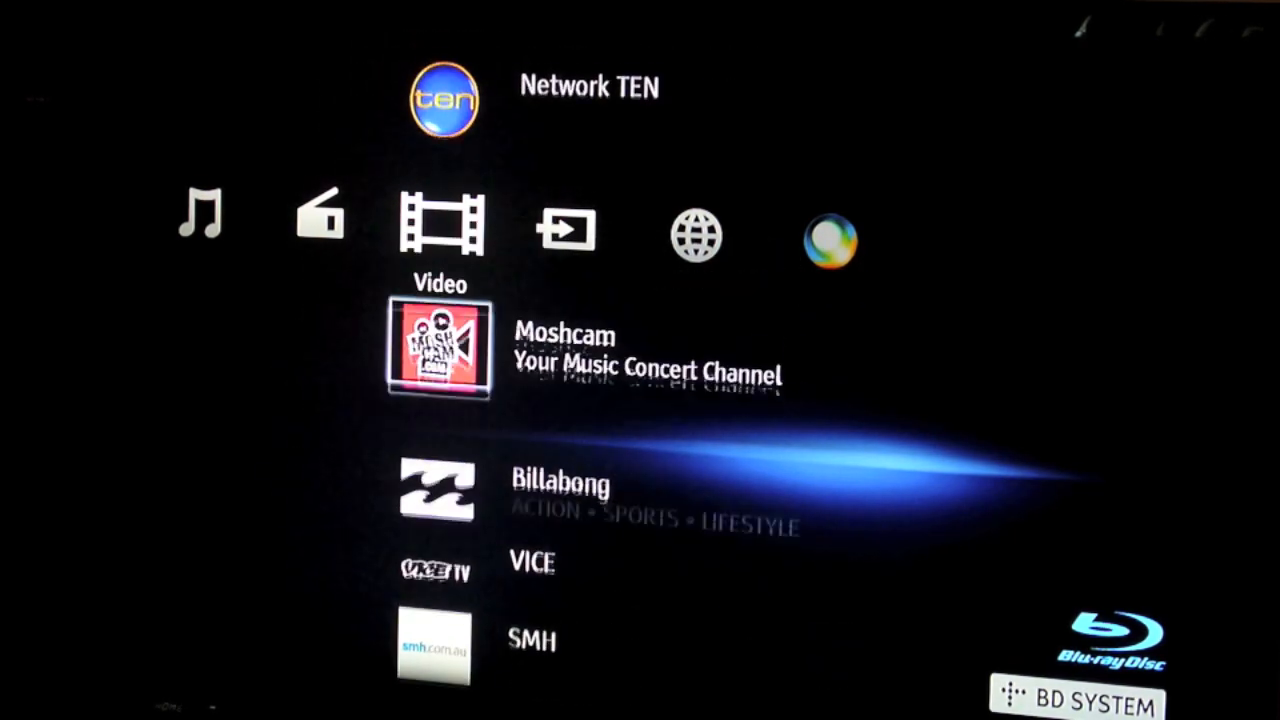
scroll("up", 3)
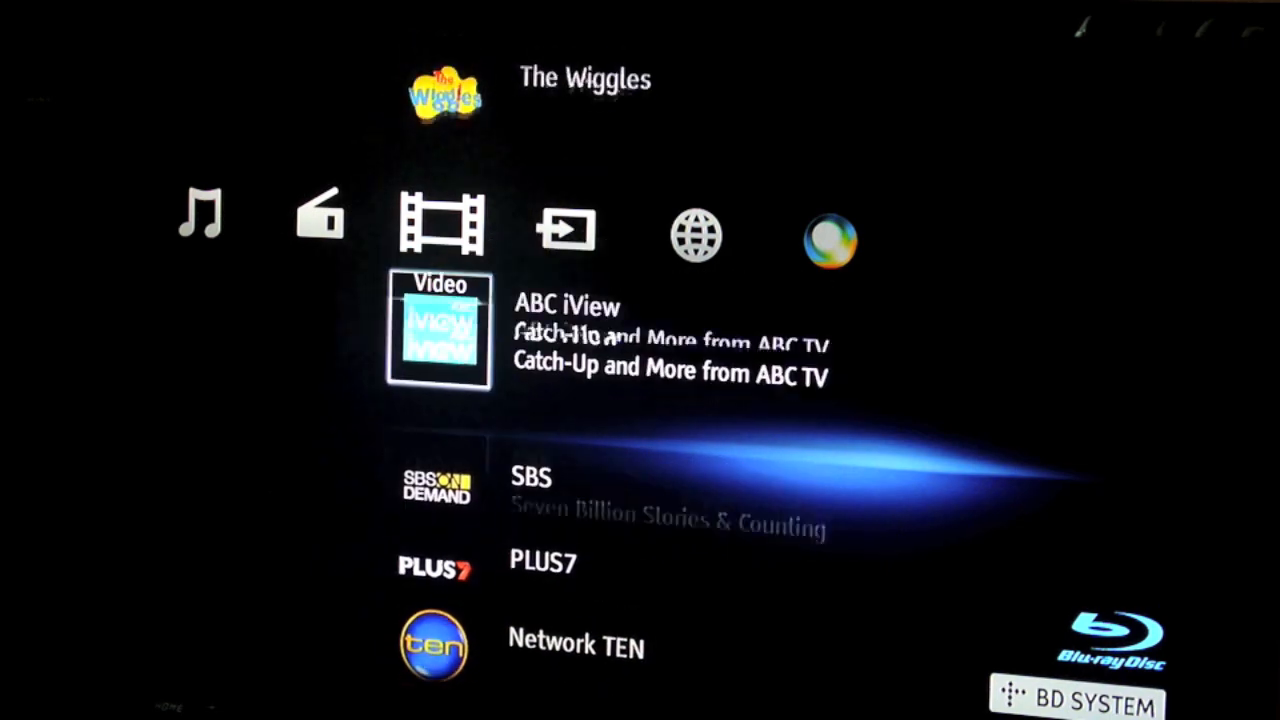
scroll("up", 3)
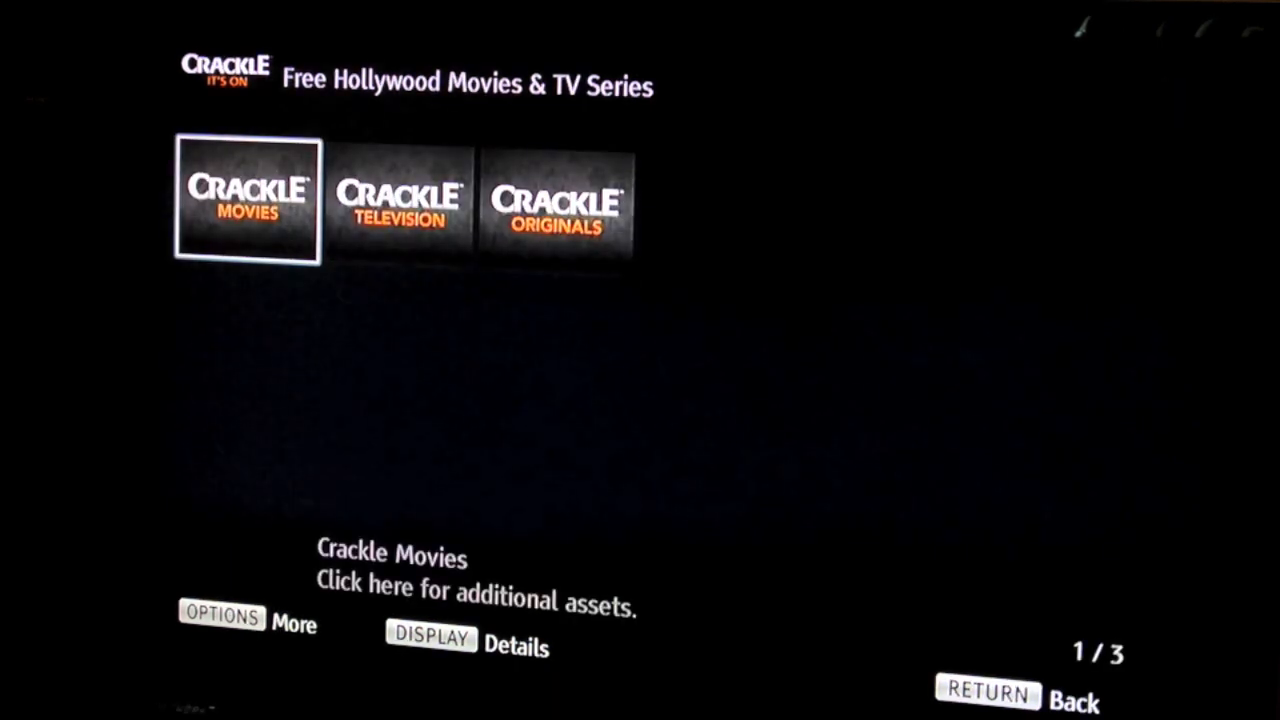
Start Idle Hands from Crackle Movies, then stop playback and leave Crackle
left_click(248, 200)
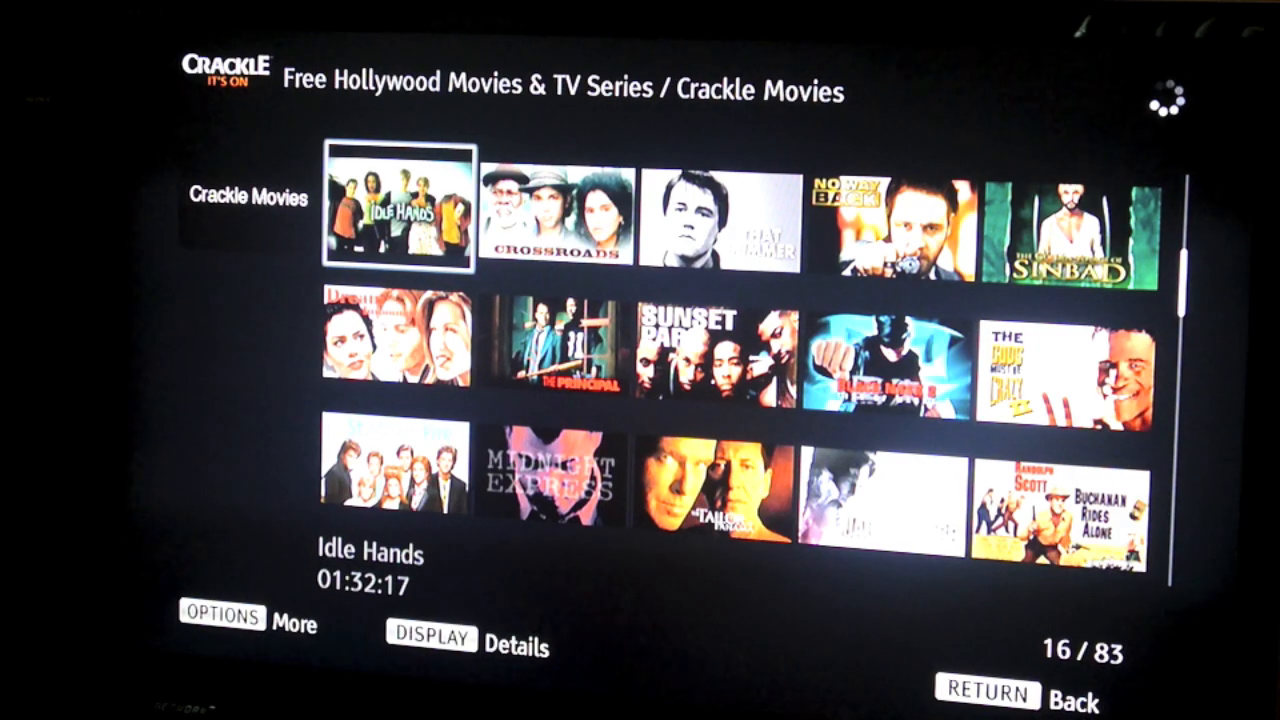
left_click(396, 210)
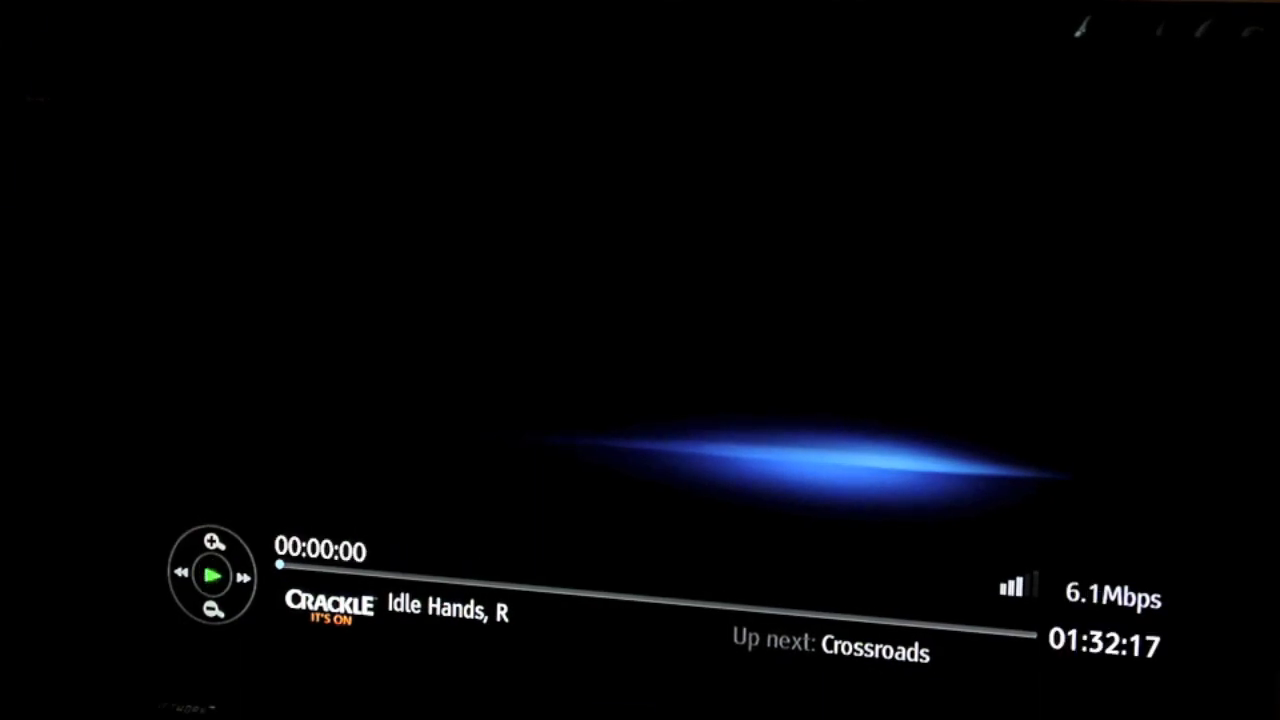
left_click(212, 576)
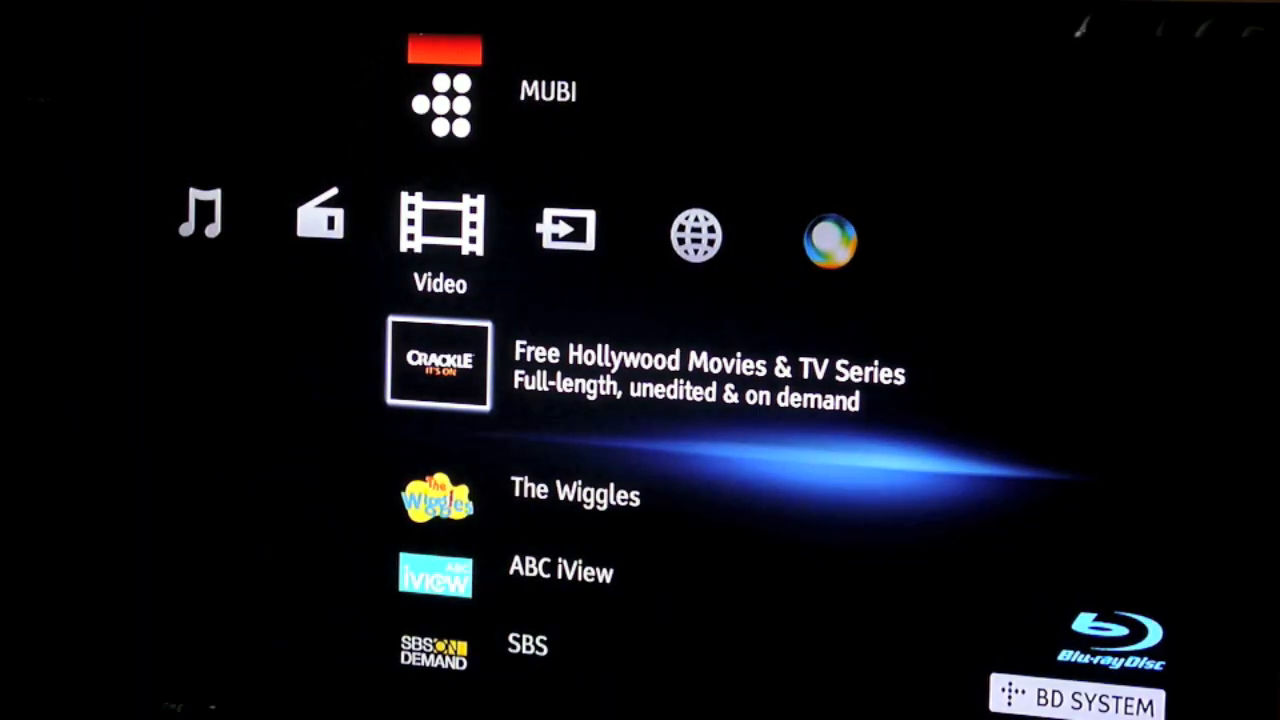
Move left to the Music category and launch vTuner Free Internet Radio
scroll("left", 3)
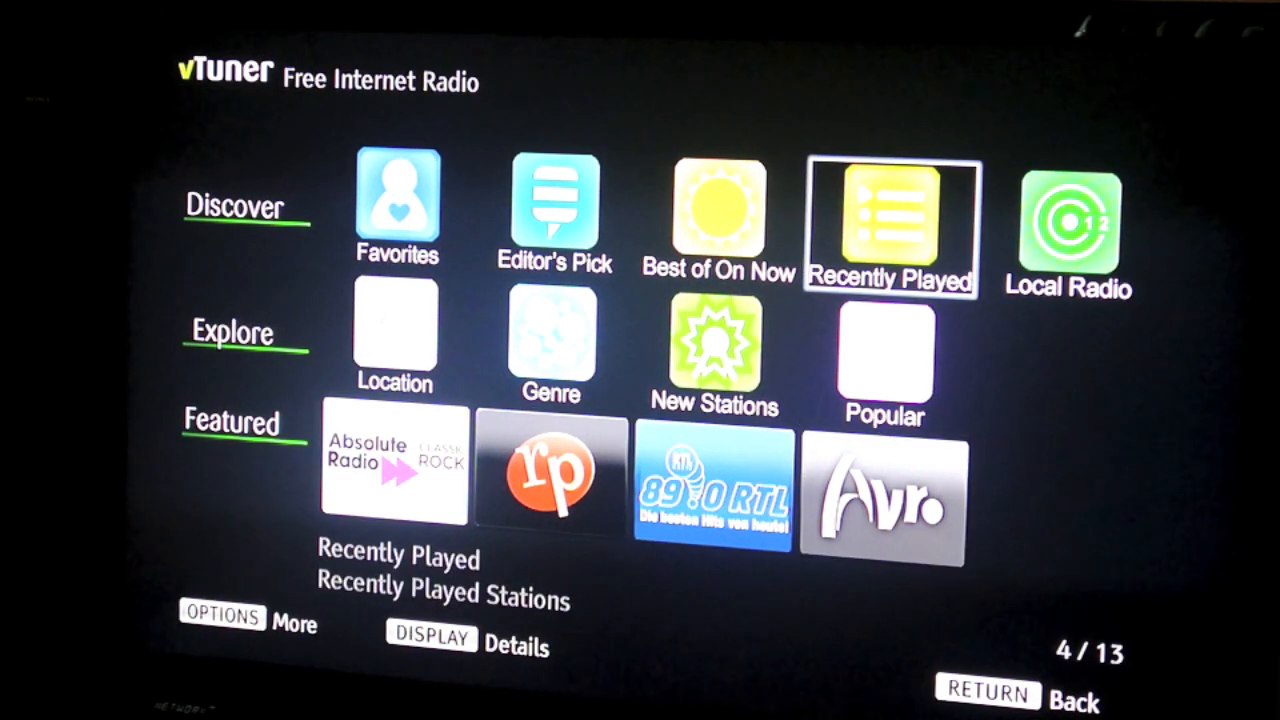
View vTuner's Recently Played stations including Radio Hip Hop, then return to the Music list
left_click(888, 220)
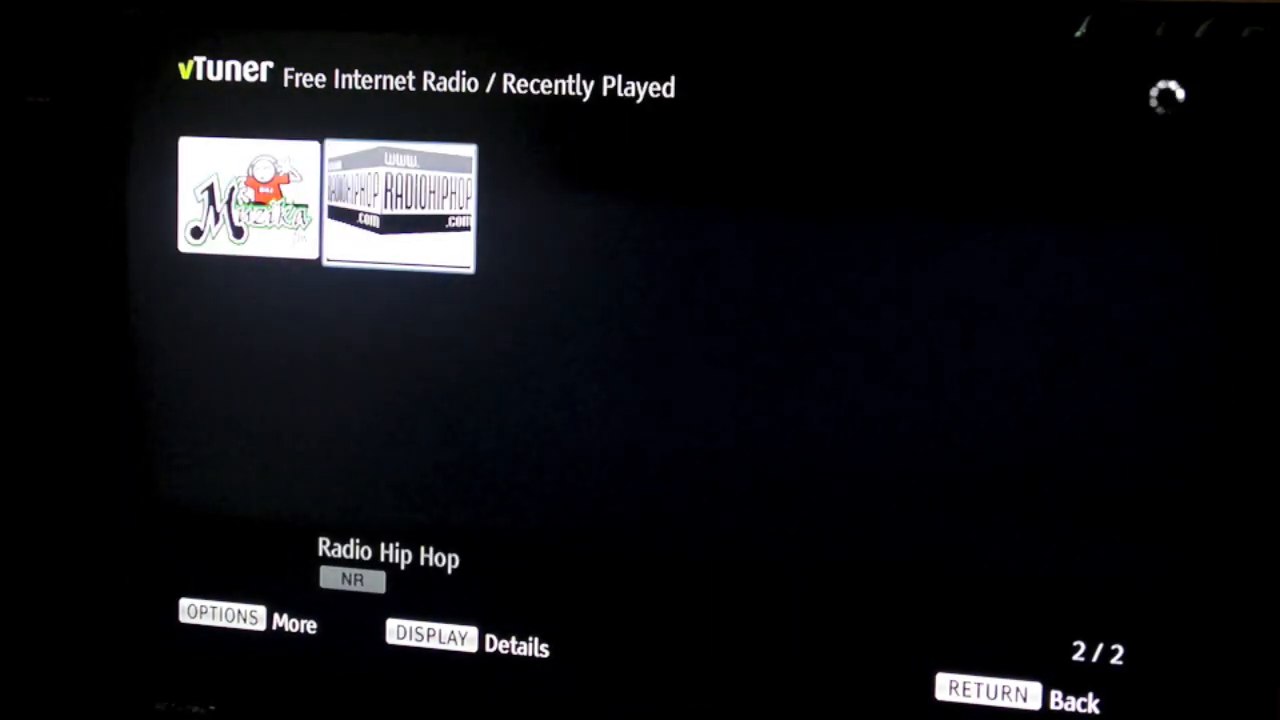
left_click(398, 204)
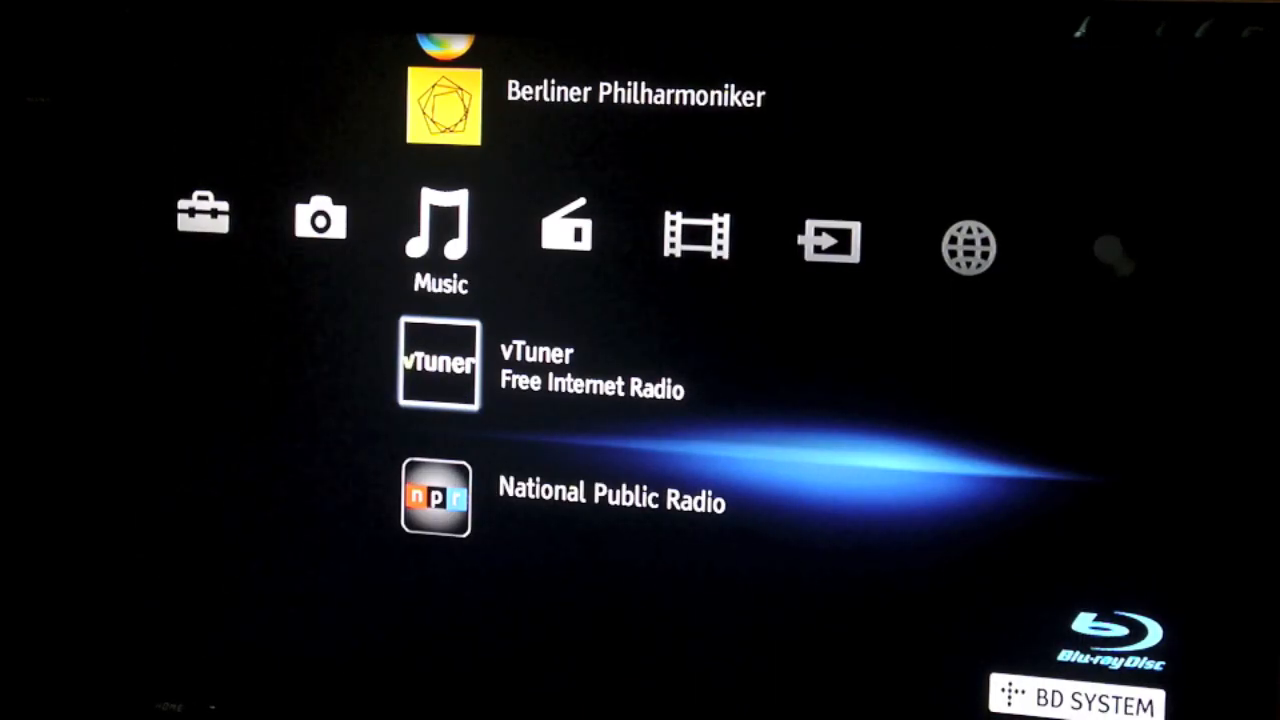
Browse the Setup settings and the Photo category's USB1/USB2 sources
scroll("left", 3)
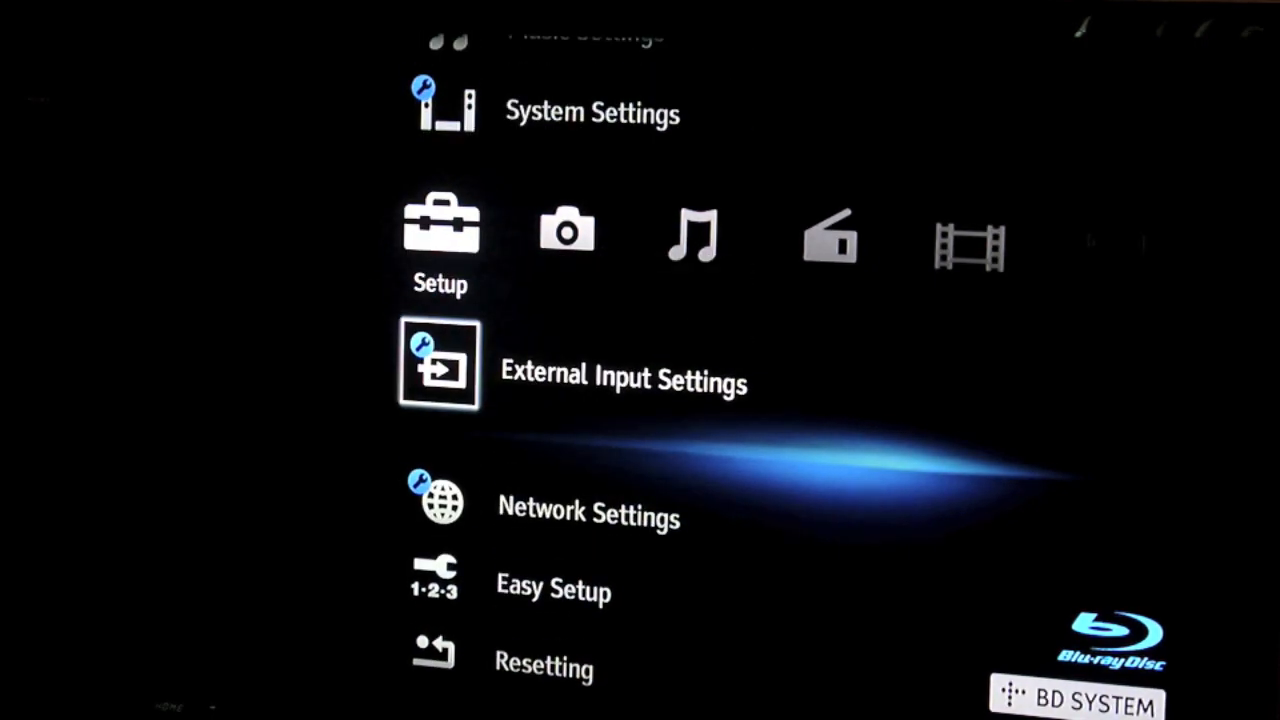
scroll("up", 3)
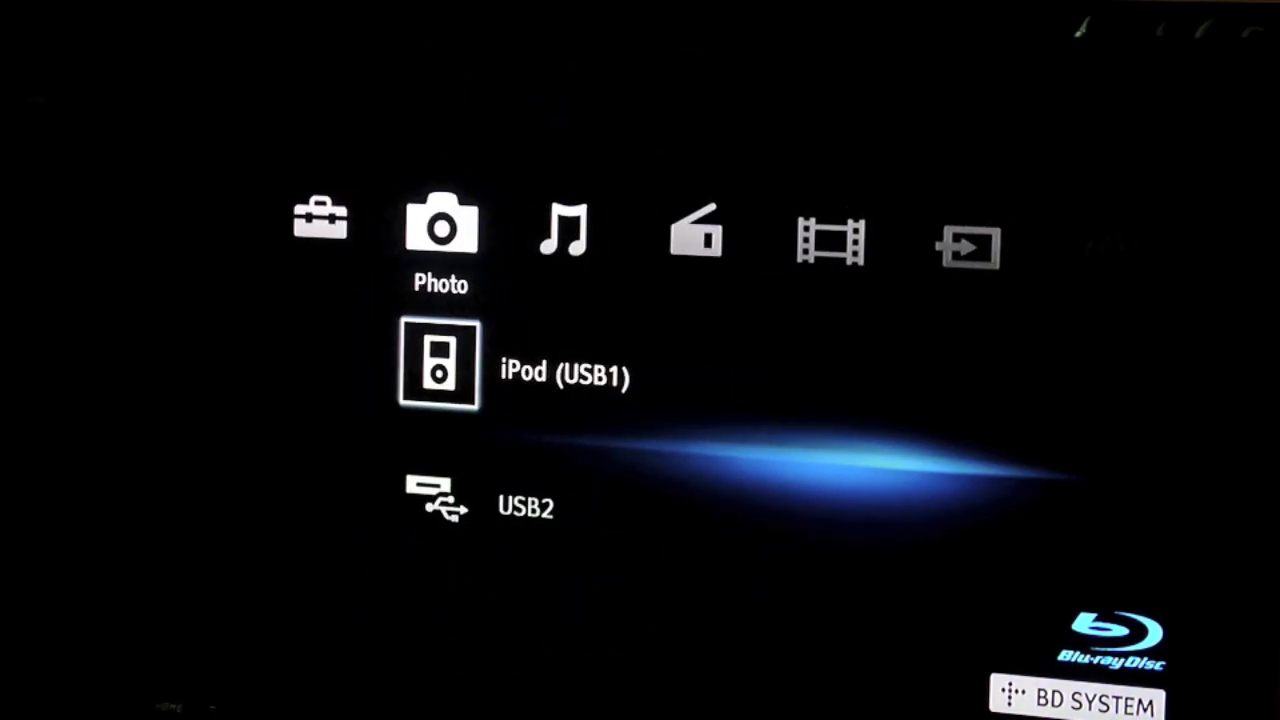
Return to the Video category and scroll to its disc and iPod (USB1) entries
scroll("right", 3)
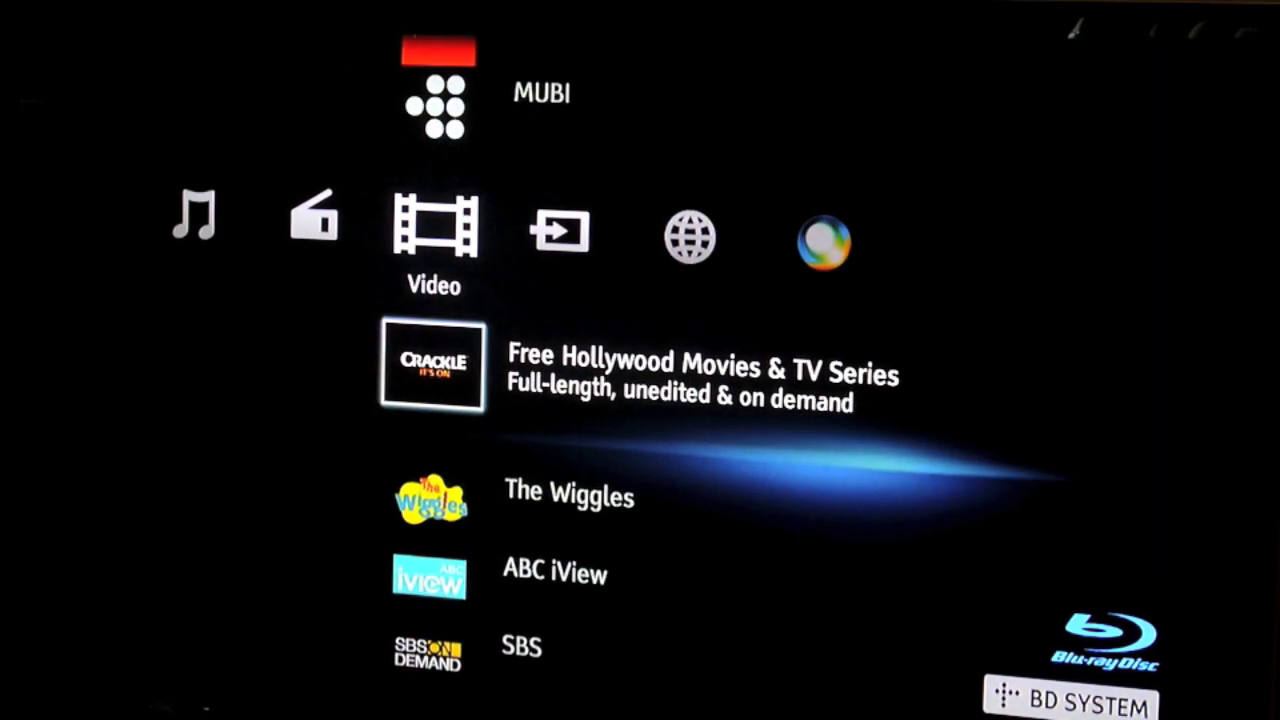
scroll("up", 3)
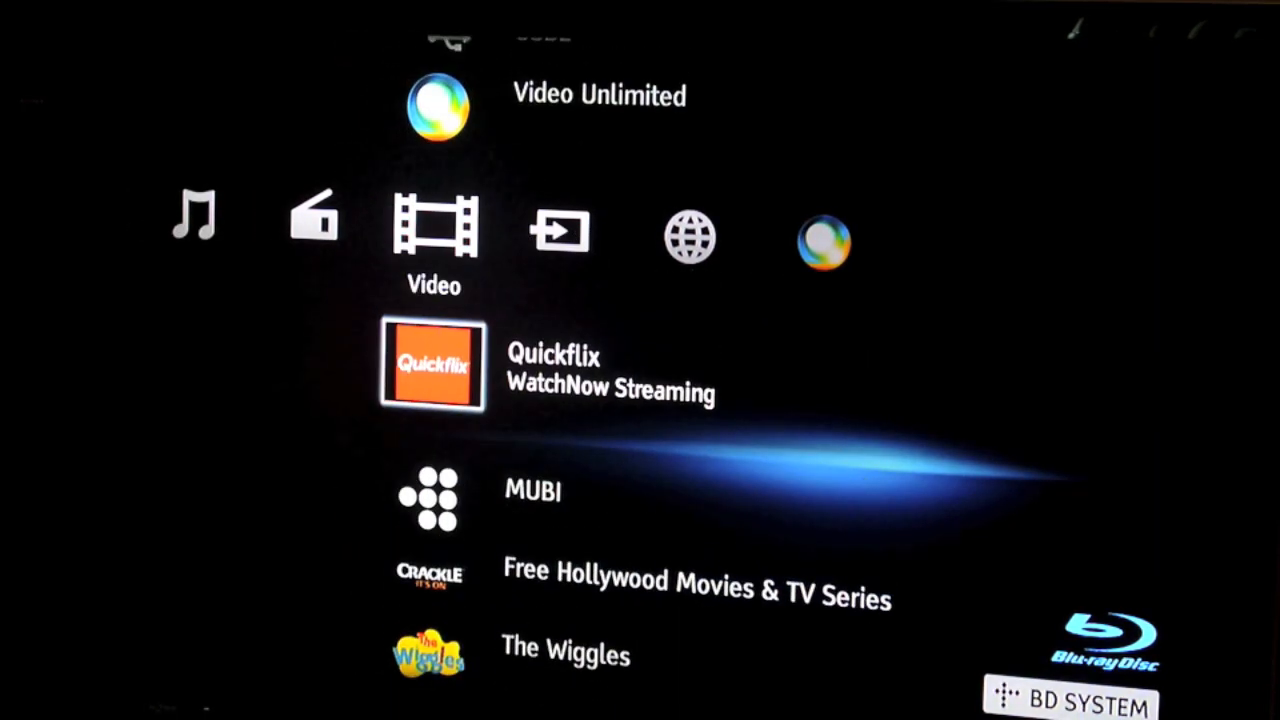
scroll("up", 3)
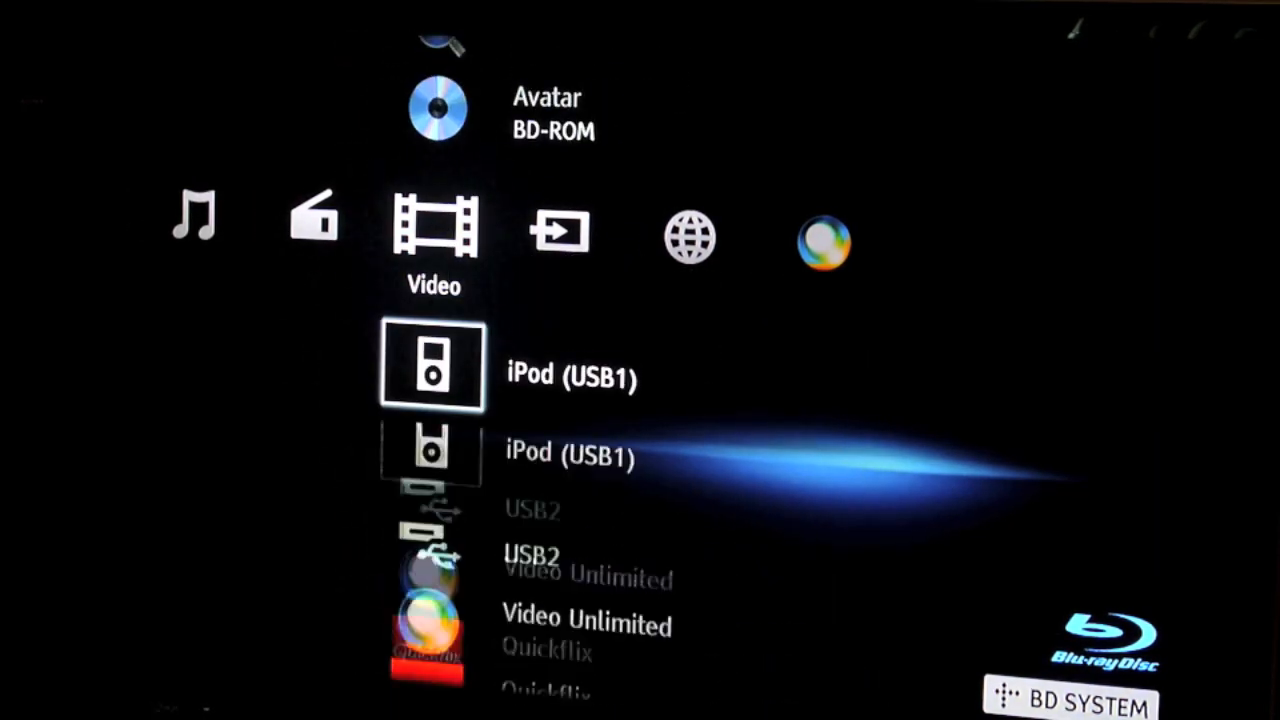